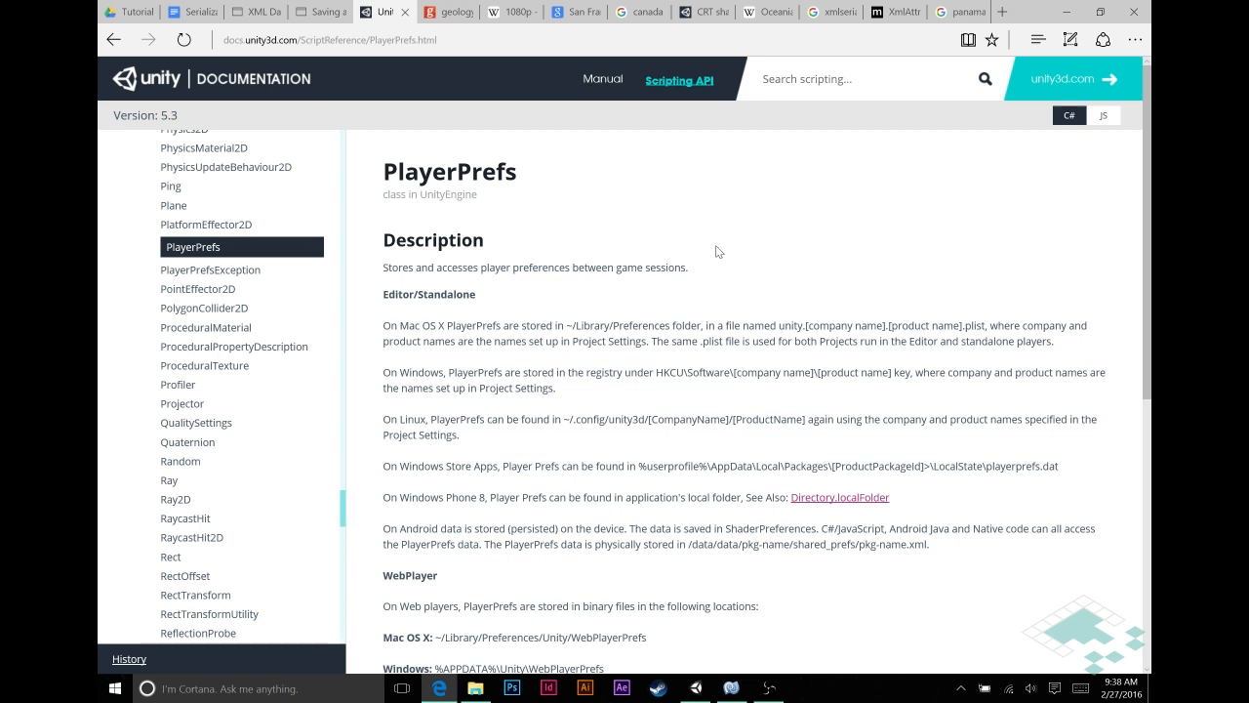
{"action": "mouse_move", "coordinate": [1056, 136]}
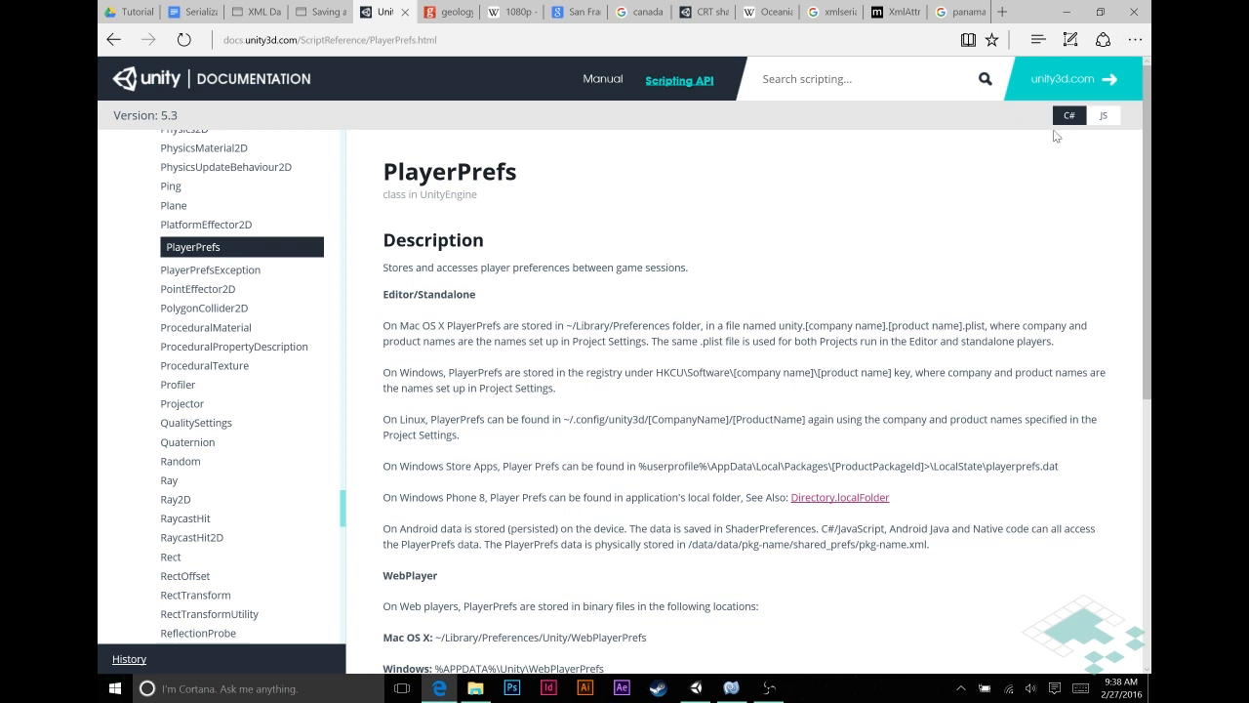
{"action": "mouse_move", "coordinate": [1058, 127]}
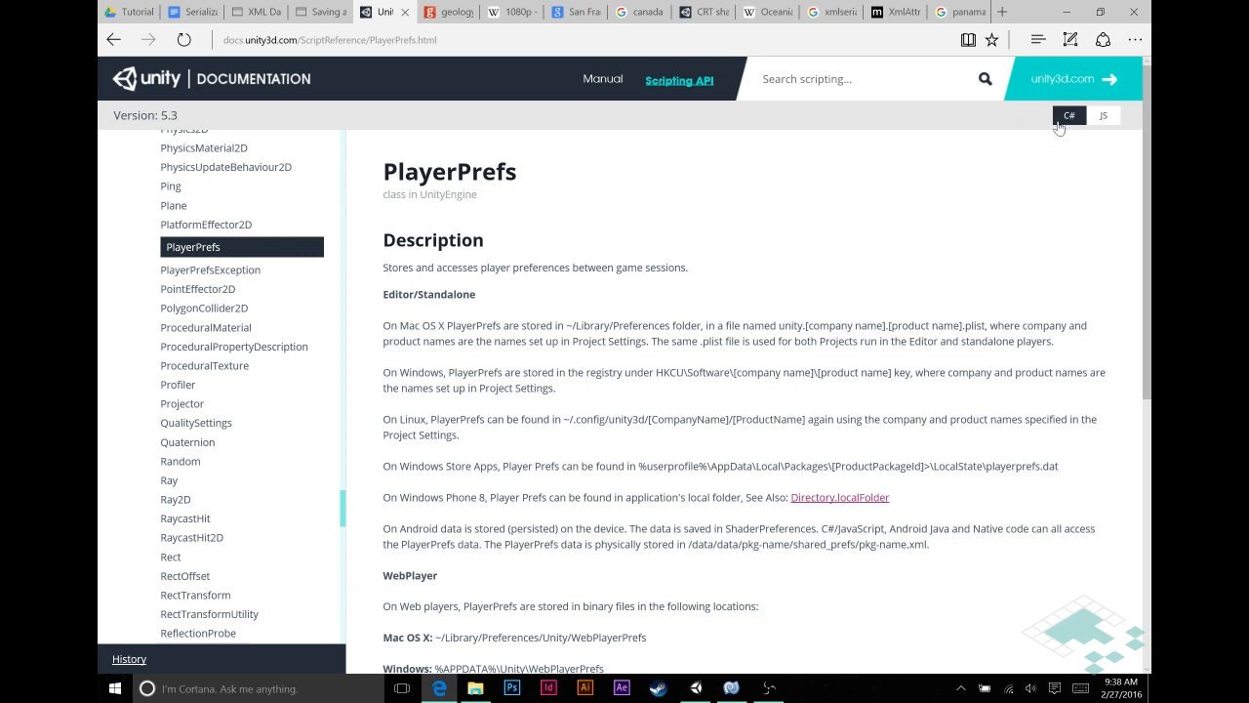
{"action": "mouse_move", "coordinate": [523, 193]}
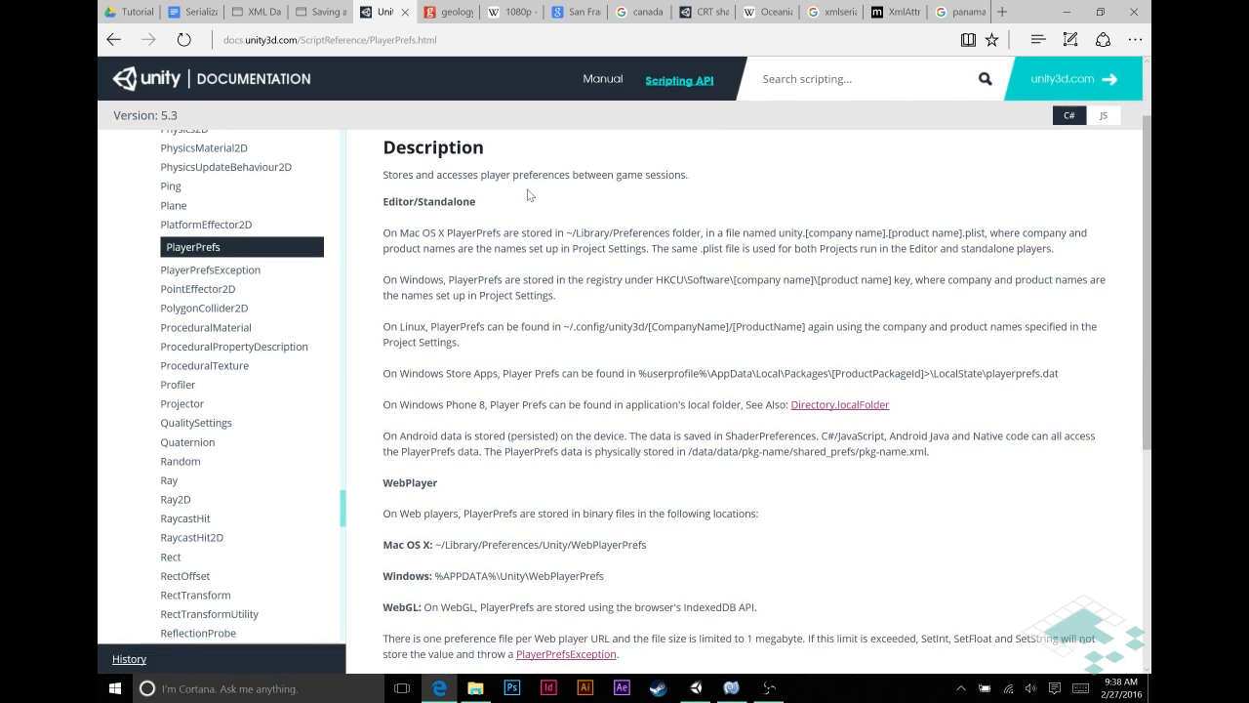
{"action": "mouse_move", "coordinate": [633, 205]}
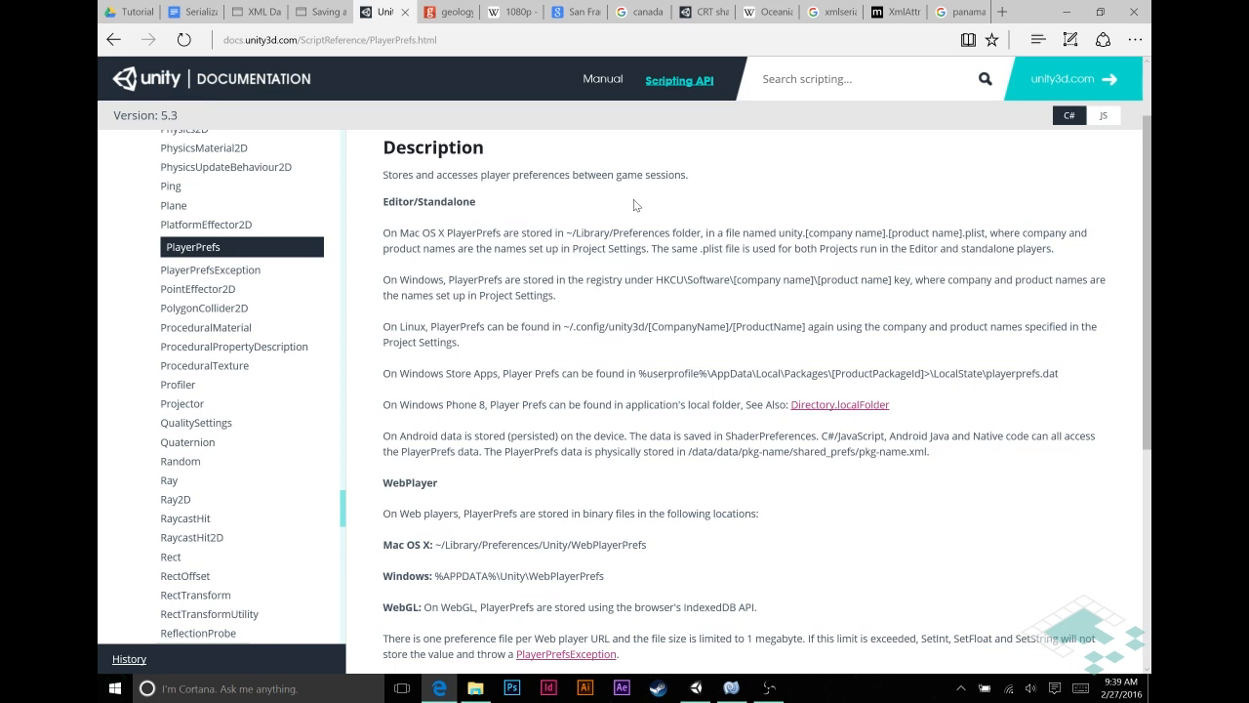
{"action": "mouse_move", "coordinate": [660, 230]}
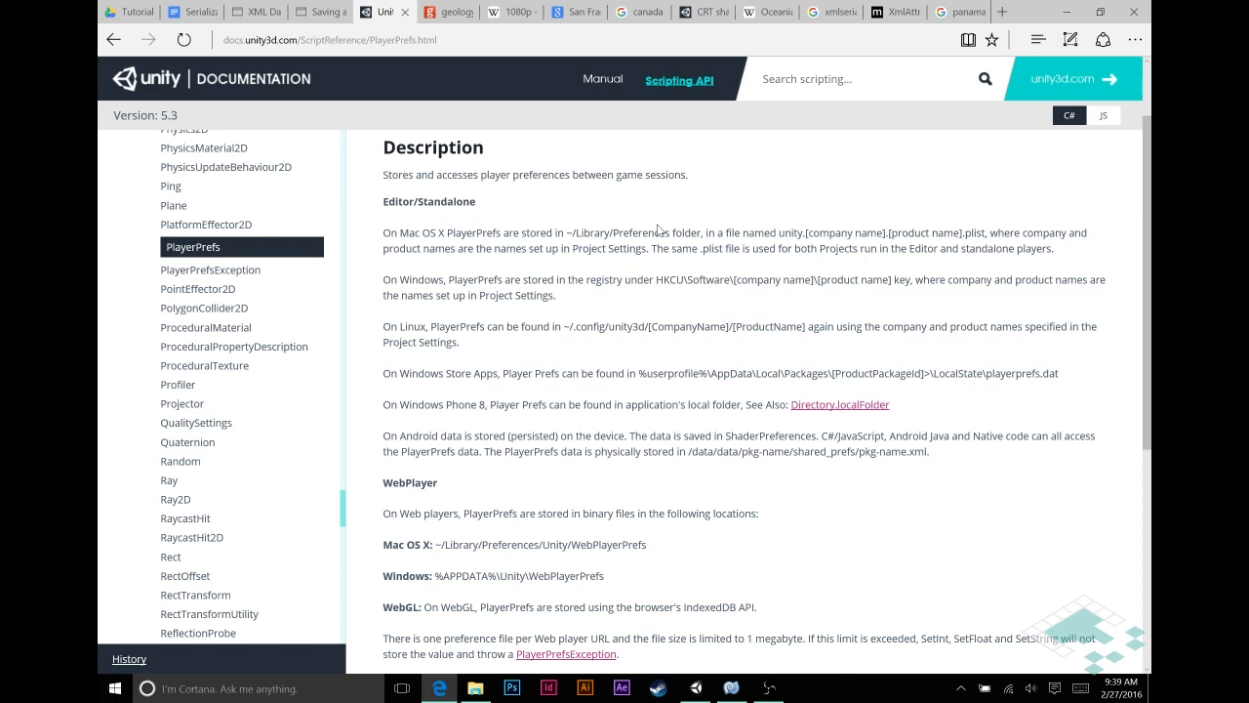
{"action": "mouse_move", "coordinate": [640, 369]}
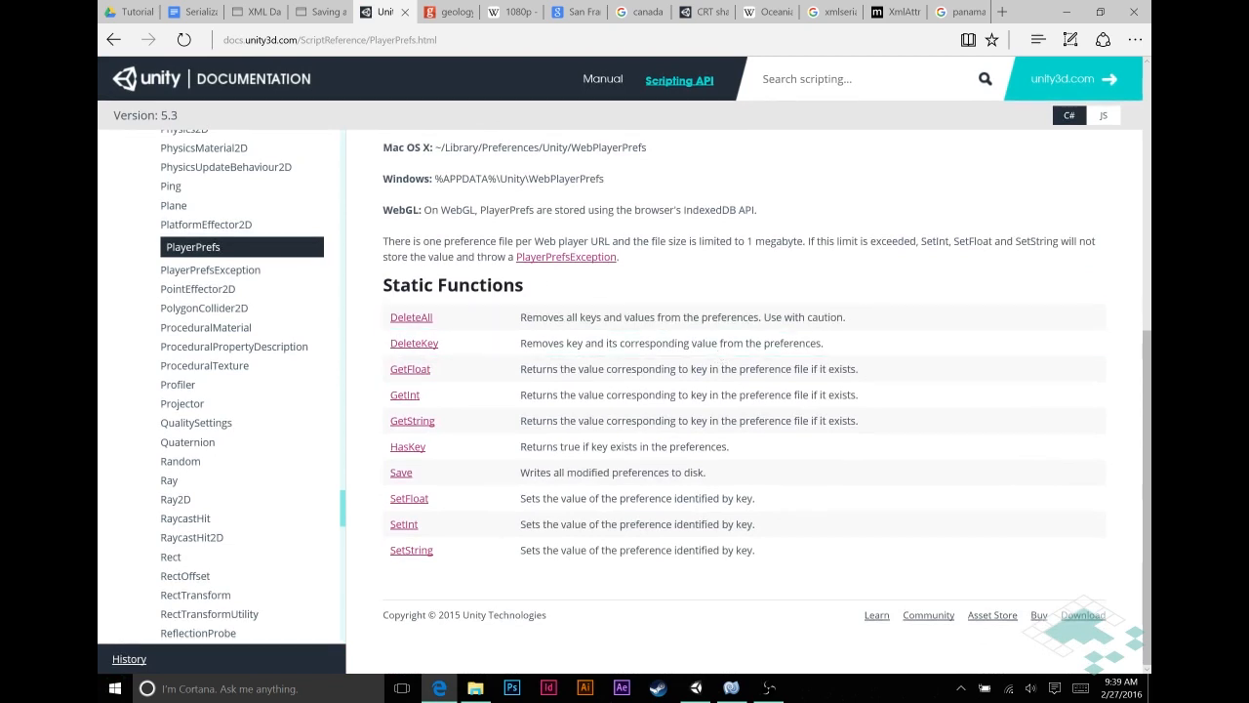
{"action": "mouse_move", "coordinate": [498, 305]}
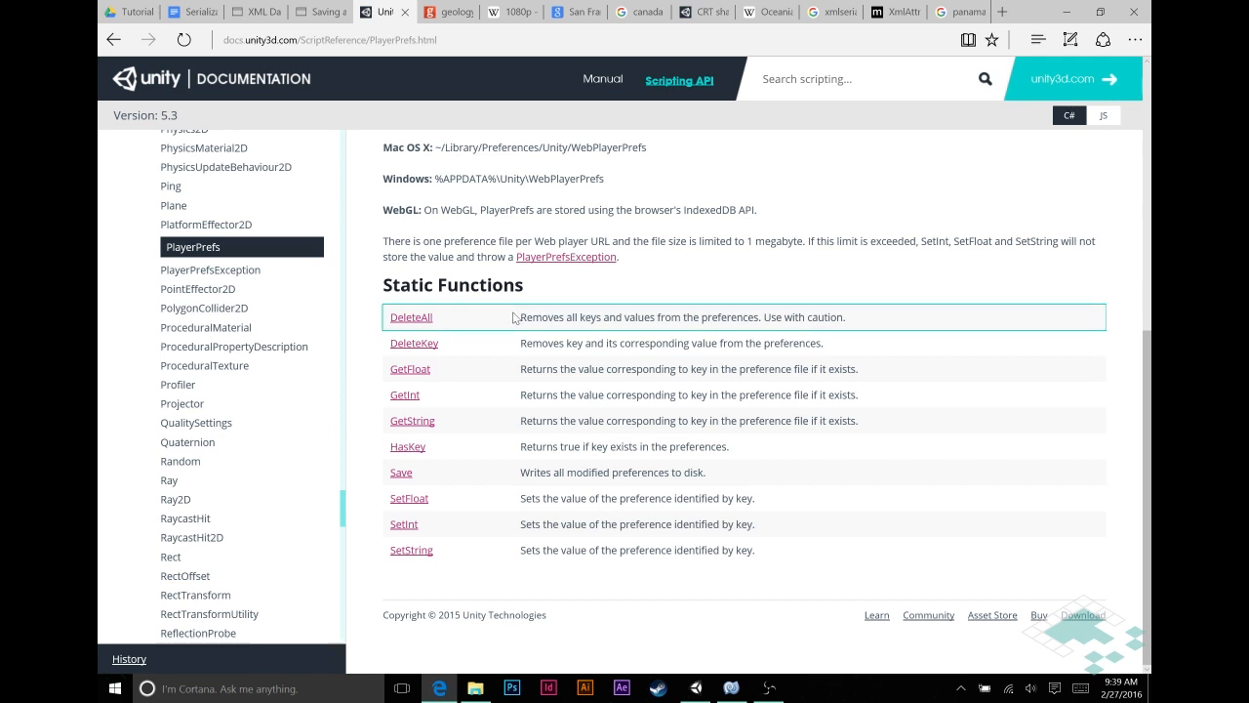
{"action": "mouse_move", "coordinate": [410, 498]}
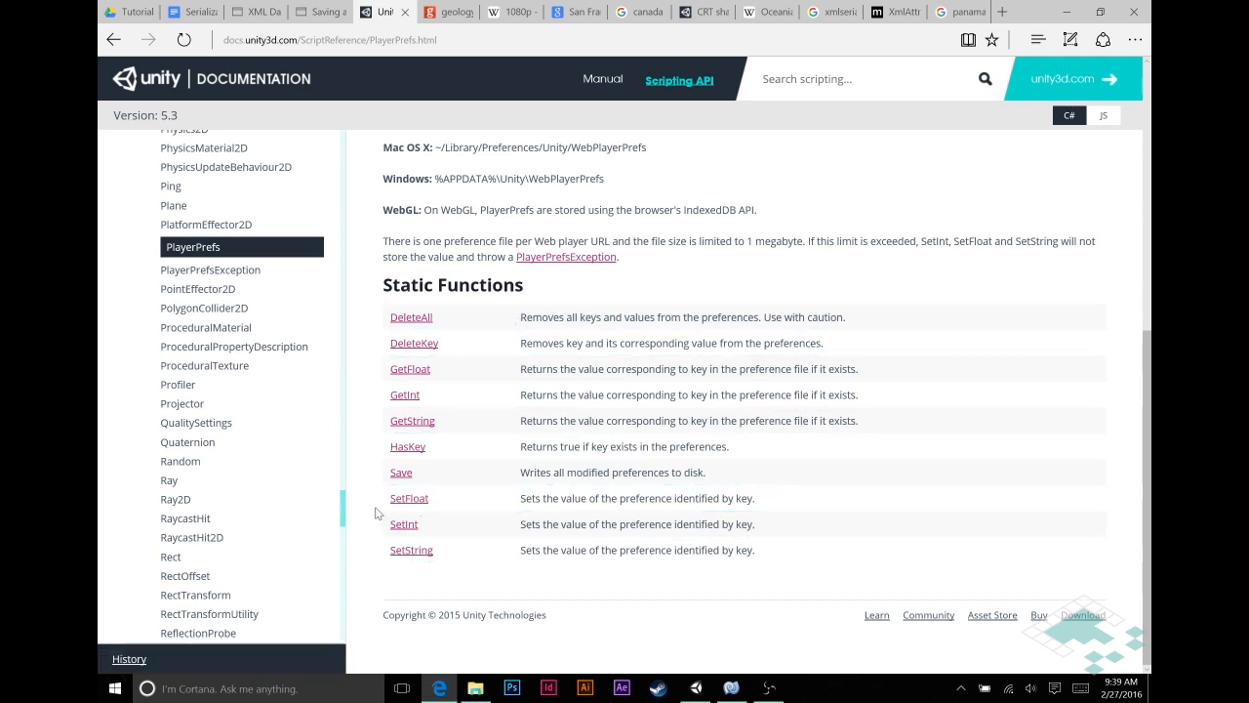
{"action": "mouse_move", "coordinate": [408, 497]}
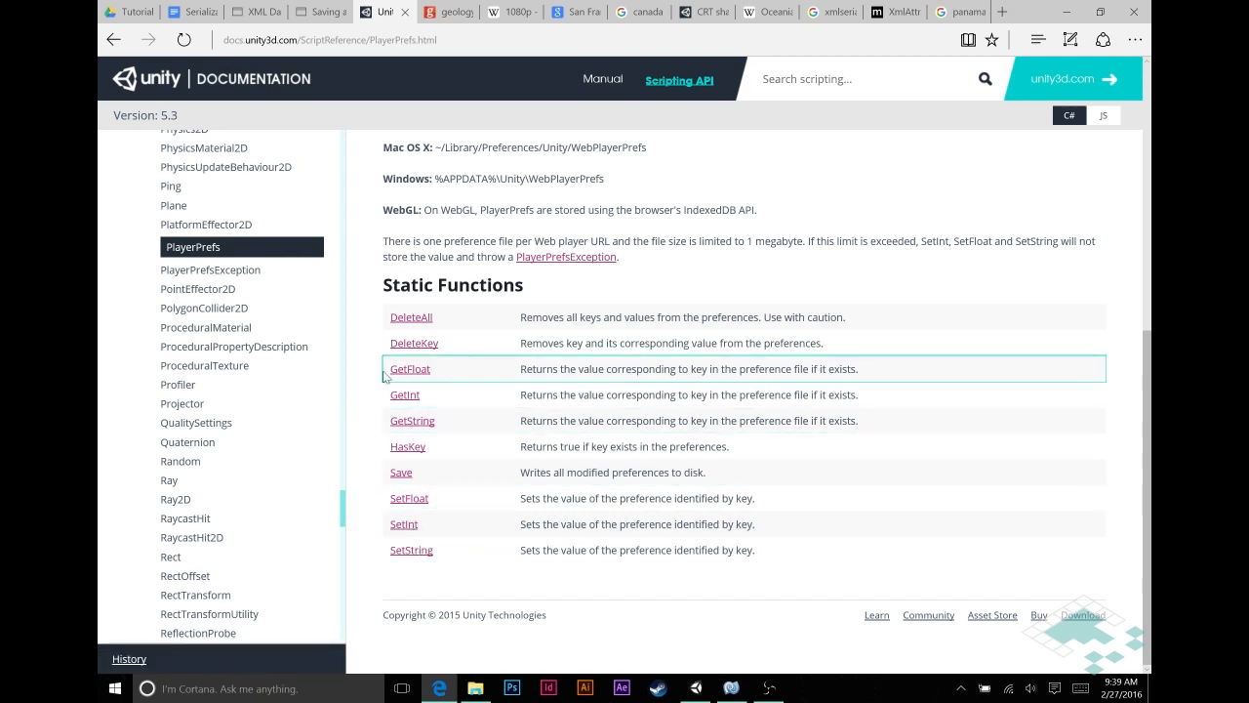
{"action": "mouse_move", "coordinate": [425, 389]}
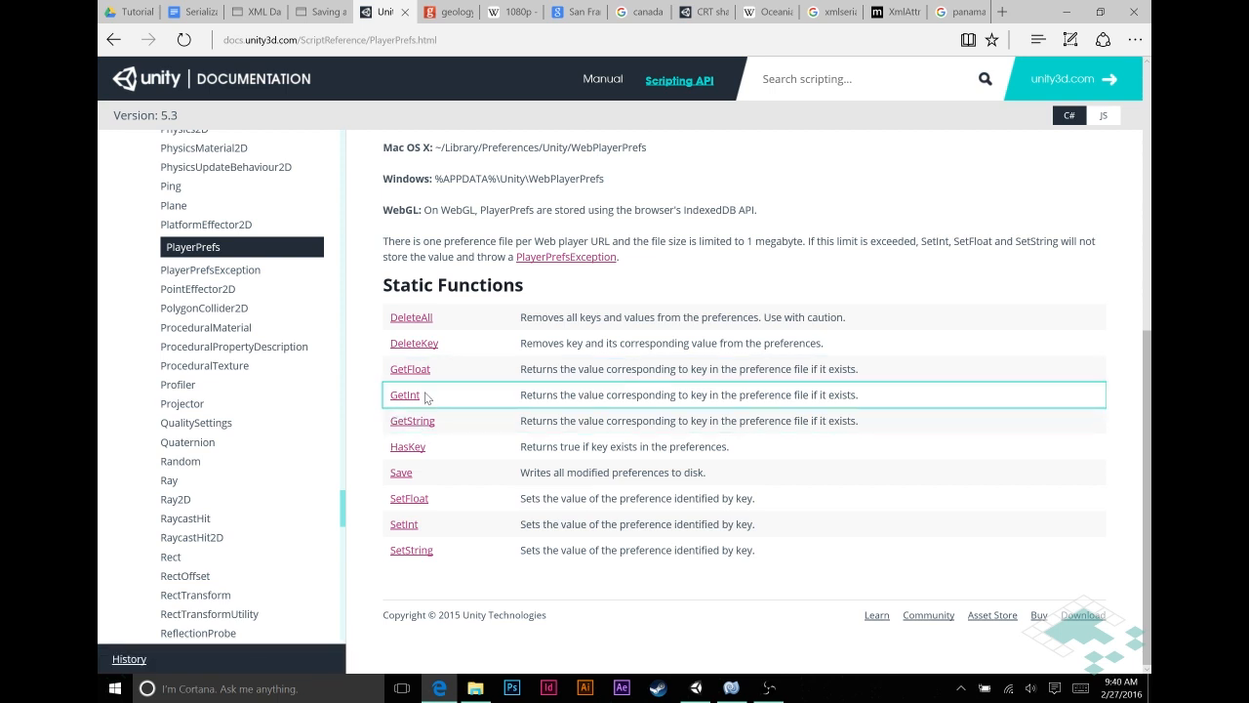
{"action": "mouse_move", "coordinate": [408, 445]}
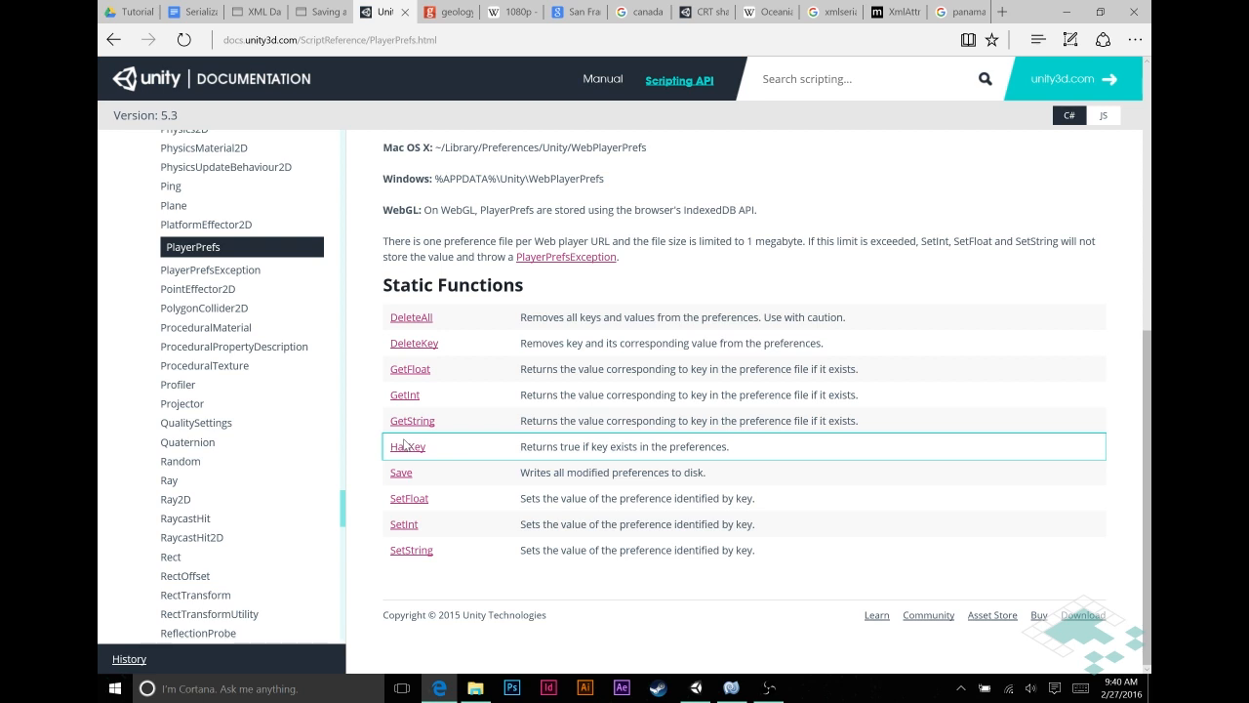
{"action": "mouse_move", "coordinate": [445, 306]}
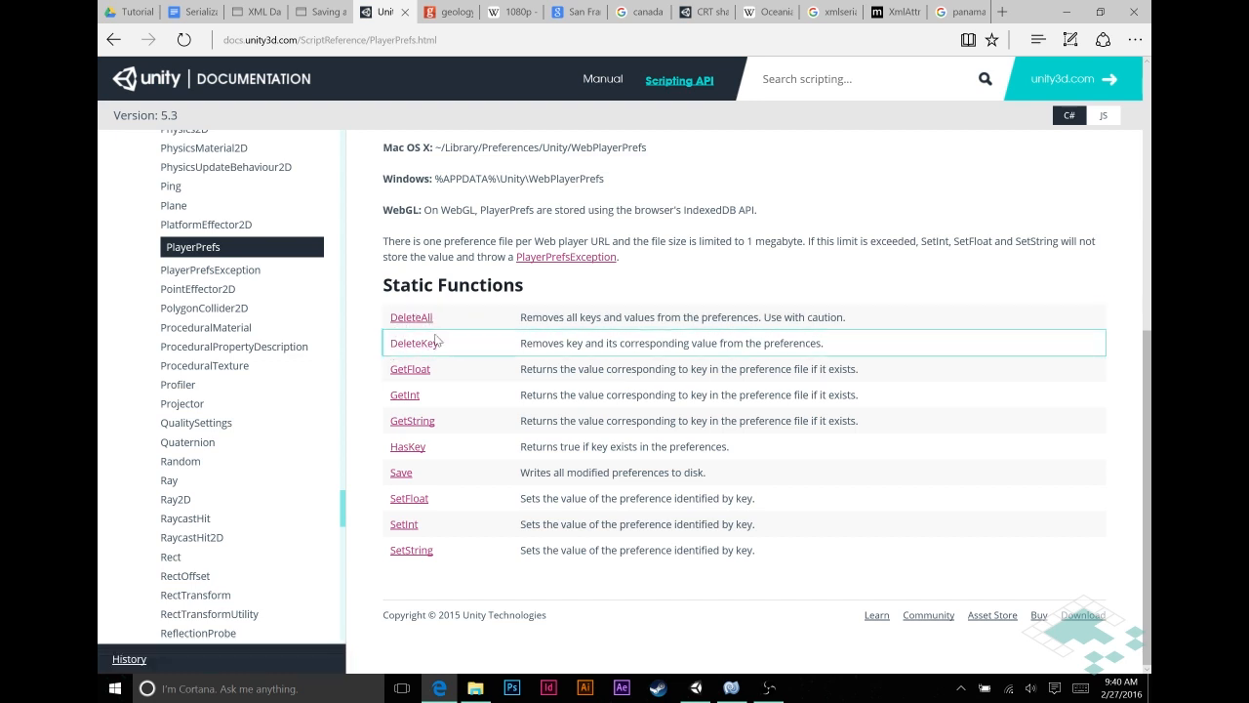
{"action": "mouse_move", "coordinate": [410, 316]}
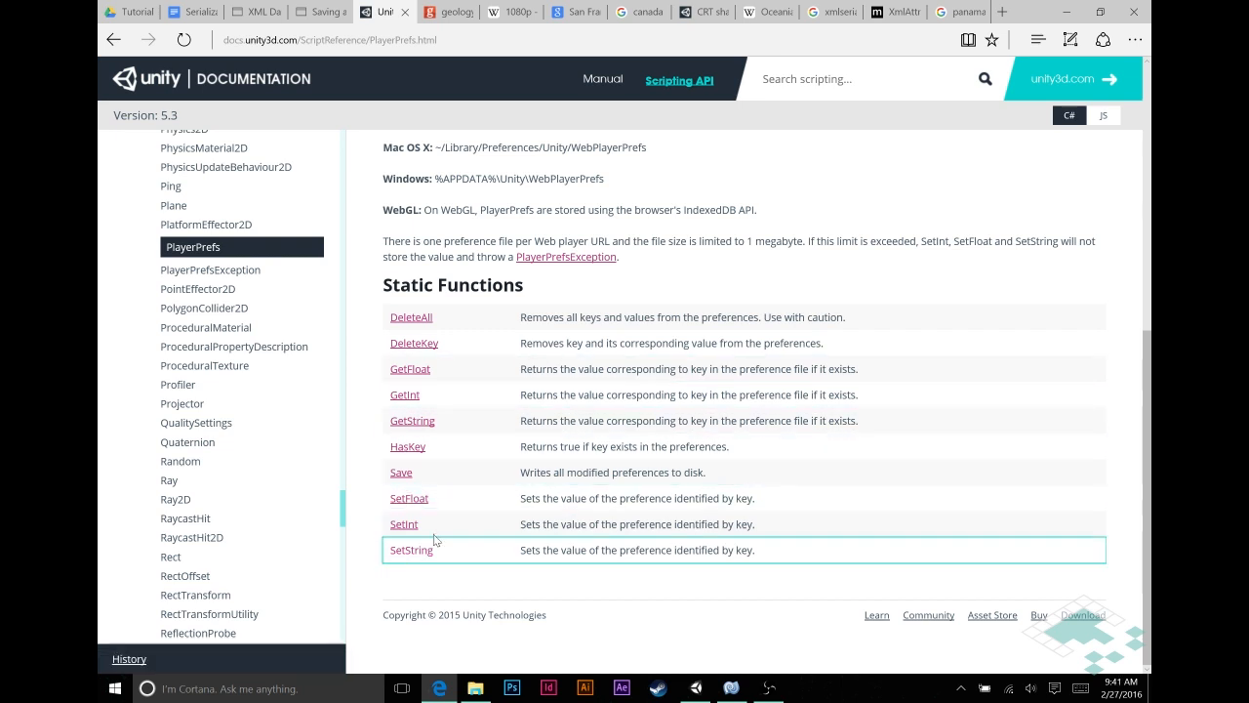
{"action": "mouse_move", "coordinate": [407, 445]}
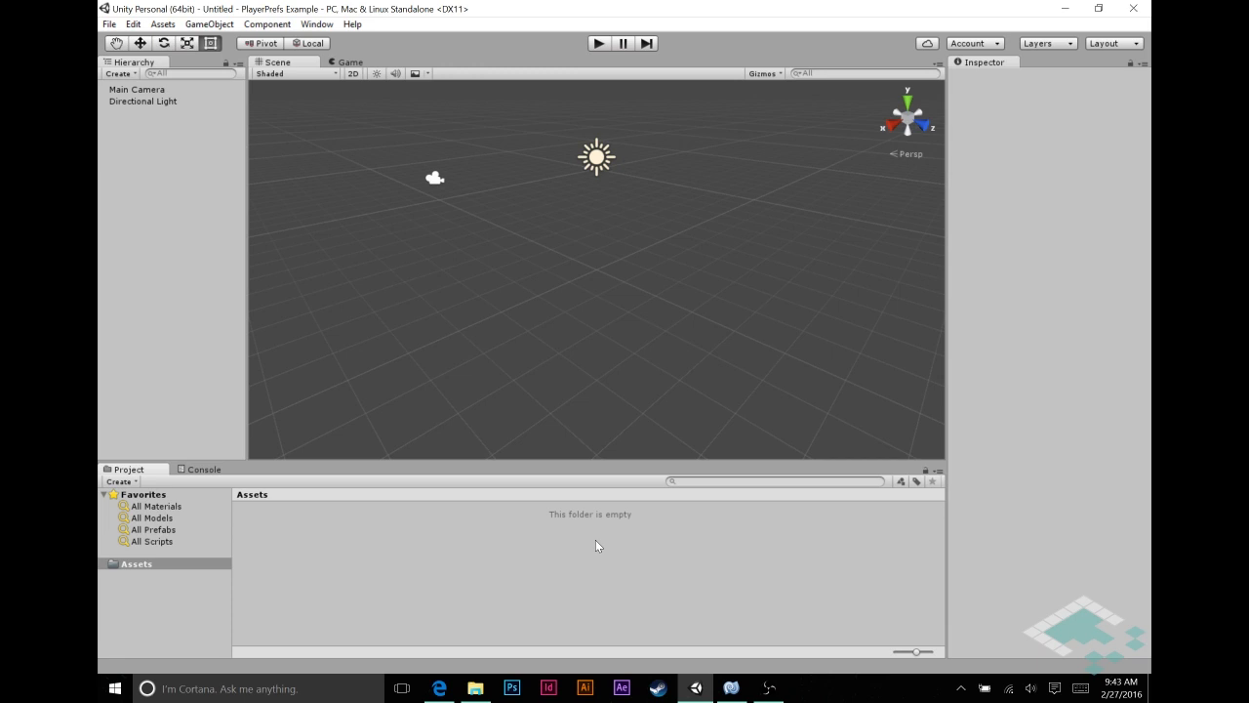
- Create a new C# script asset named test in the Assets folder
{"action": "right_click", "coordinate": [566, 537]}
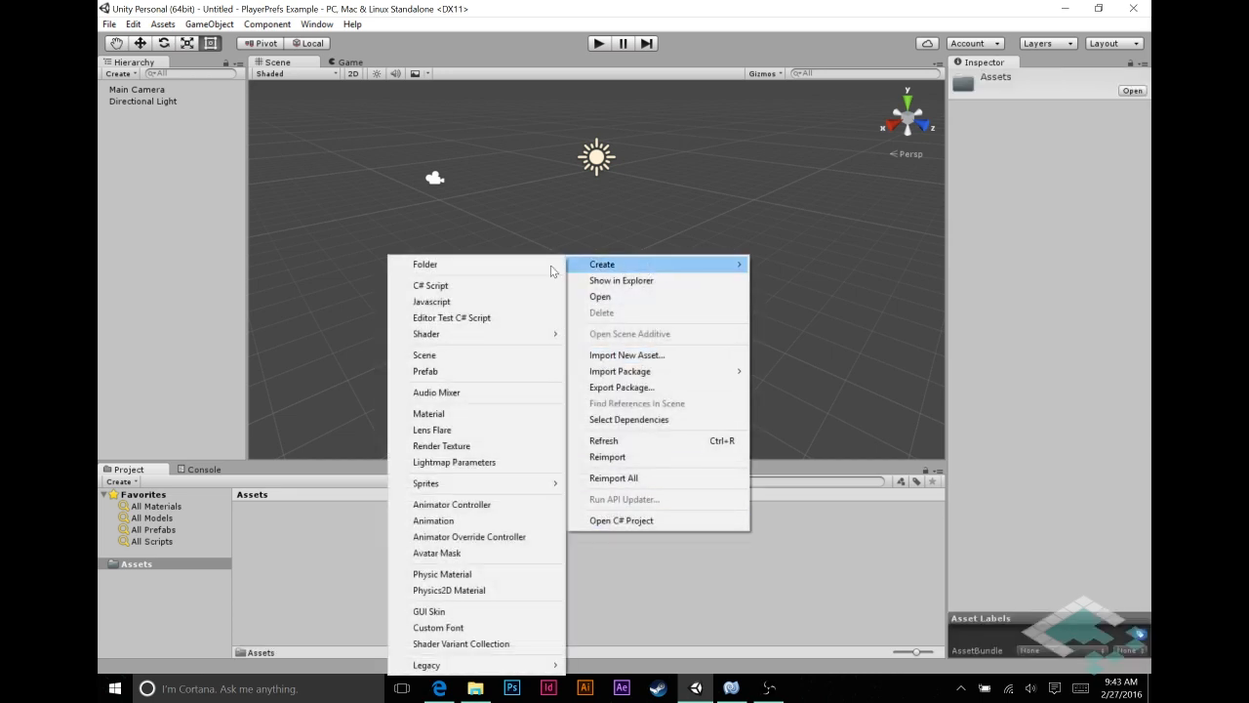
{"action": "left_click", "coordinate": [429, 285]}
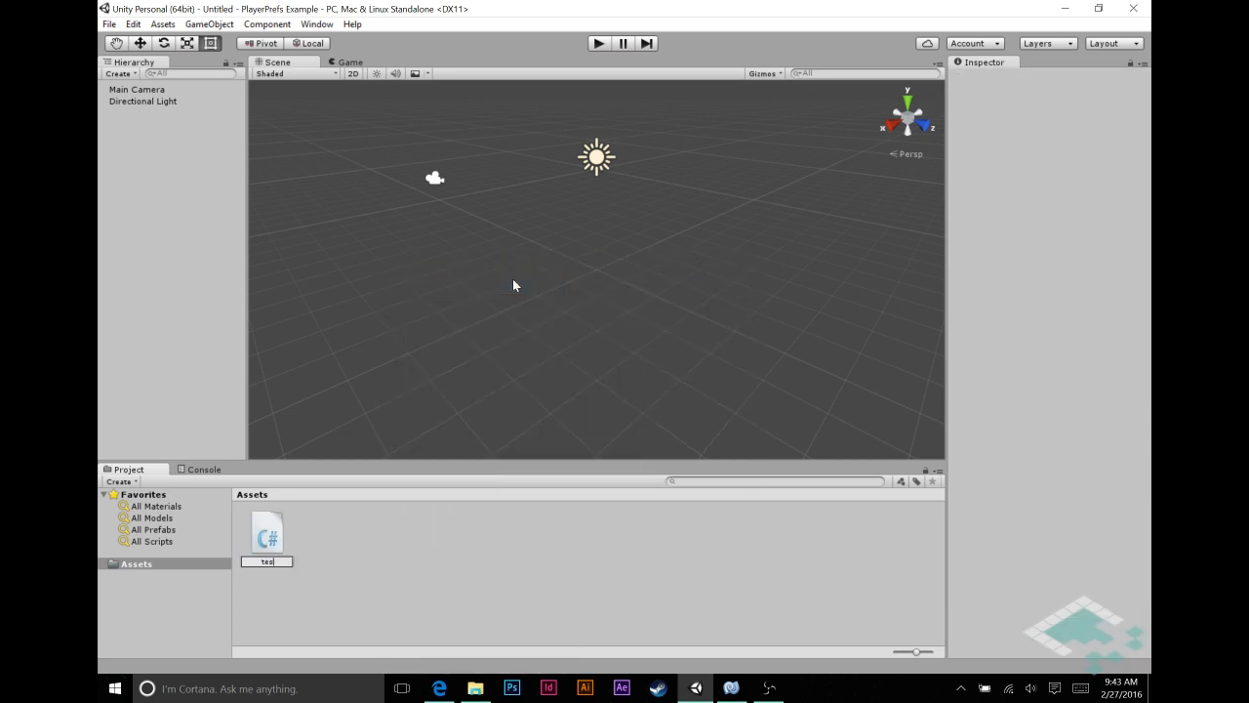
{"action": "left_click", "coordinate": [266, 531]}
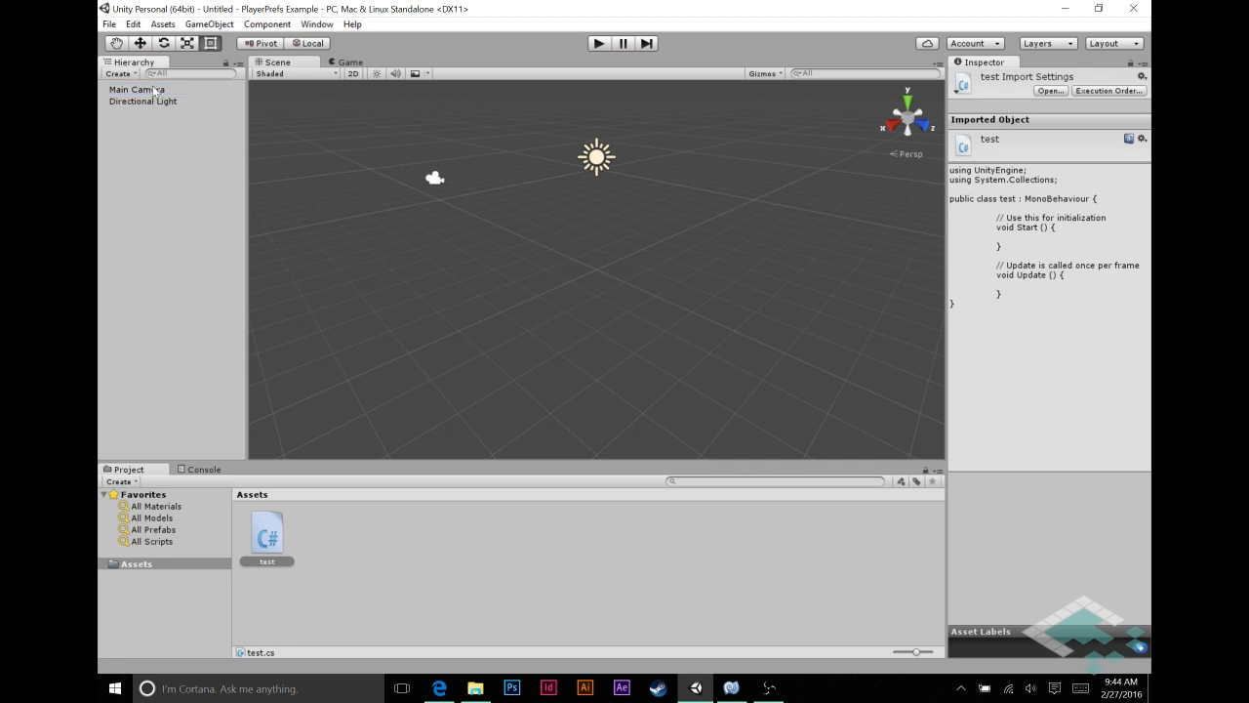
- Attach the test script to the Main Camera and open it in MonoDevelop
{"action": "left_click", "coordinate": [136, 89]}
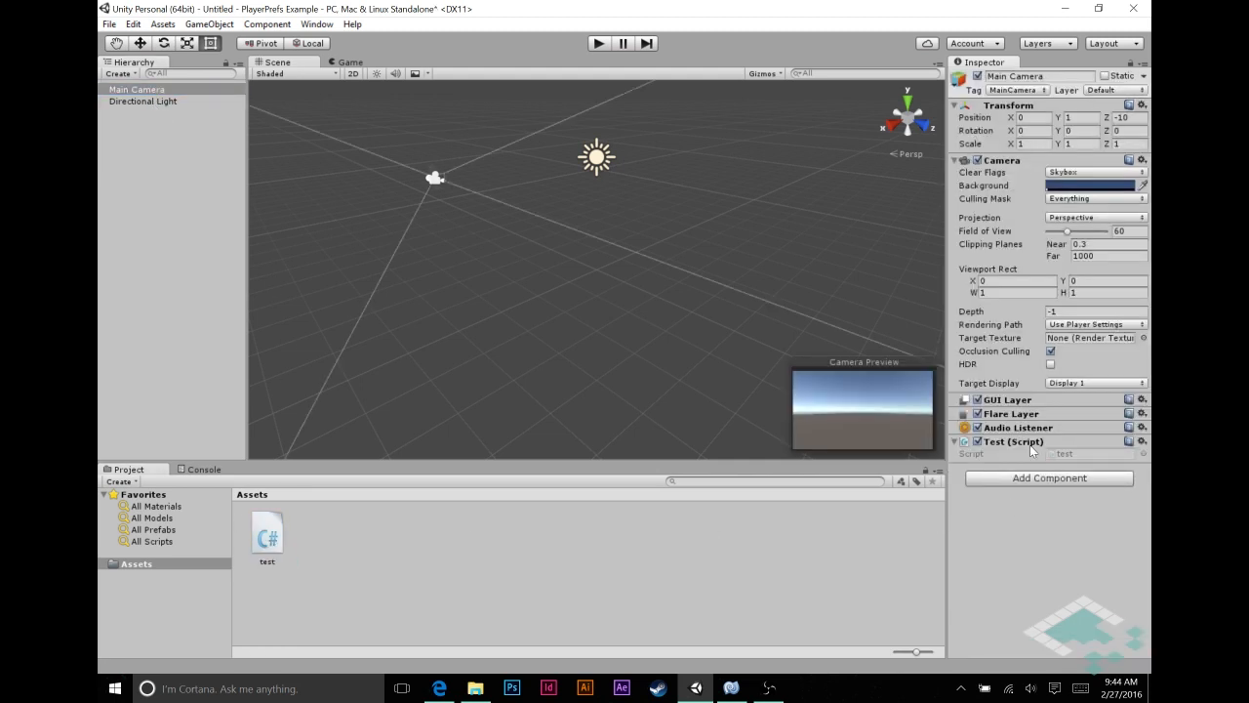
{"action": "left_click", "coordinate": [266, 535]}
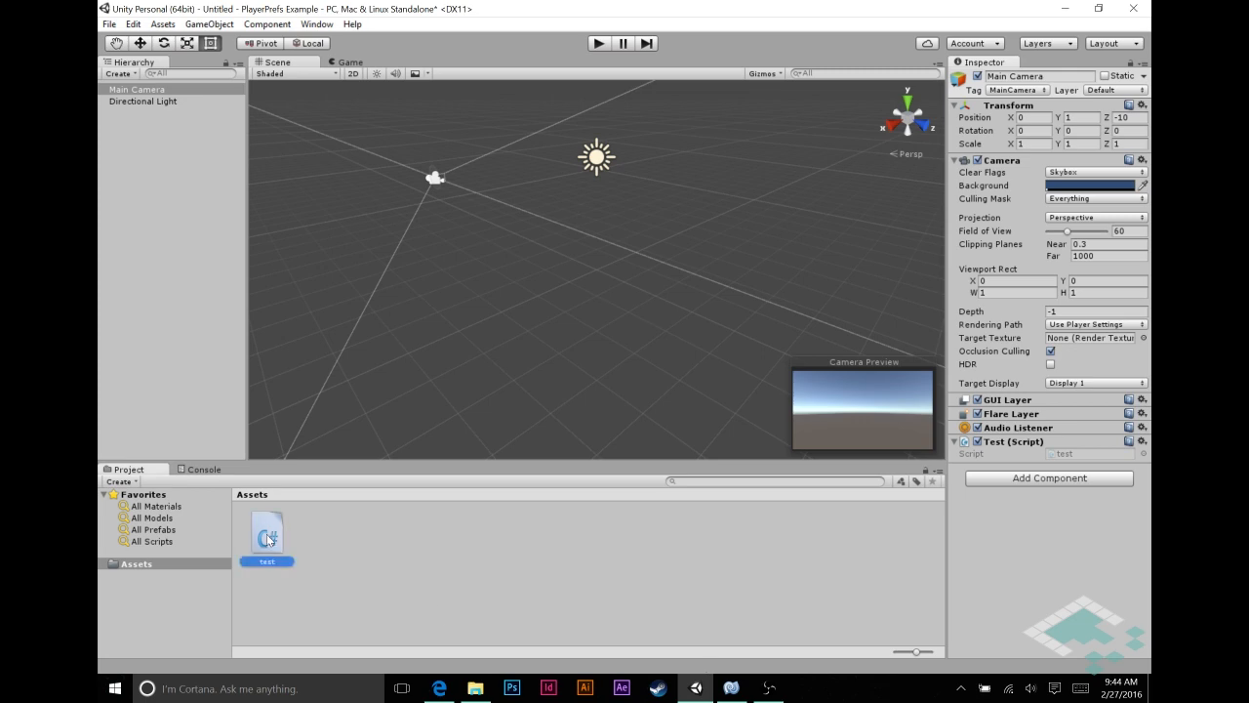
{"action": "double_click", "coordinate": [266, 530]}
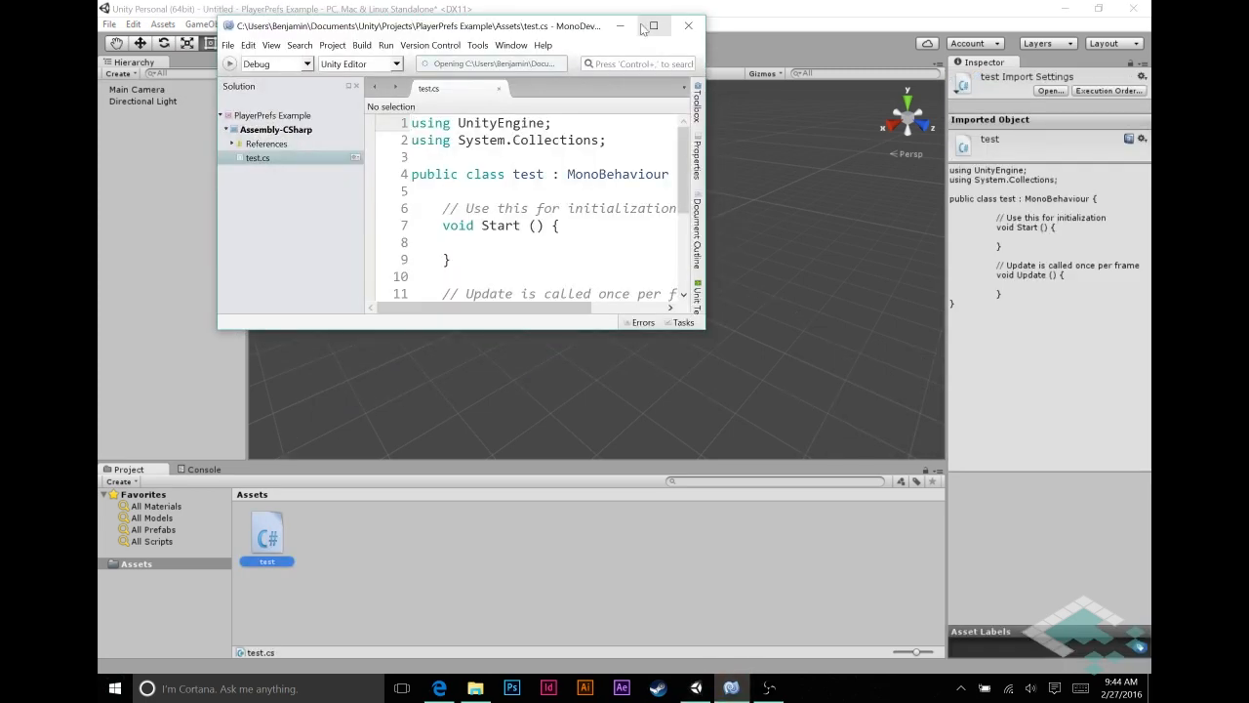
- In Start, add PlayerPrefs.SetInt("MyFirstKey", 42); to save the integer 42
{"action": "left_click", "coordinate": [650, 25]}
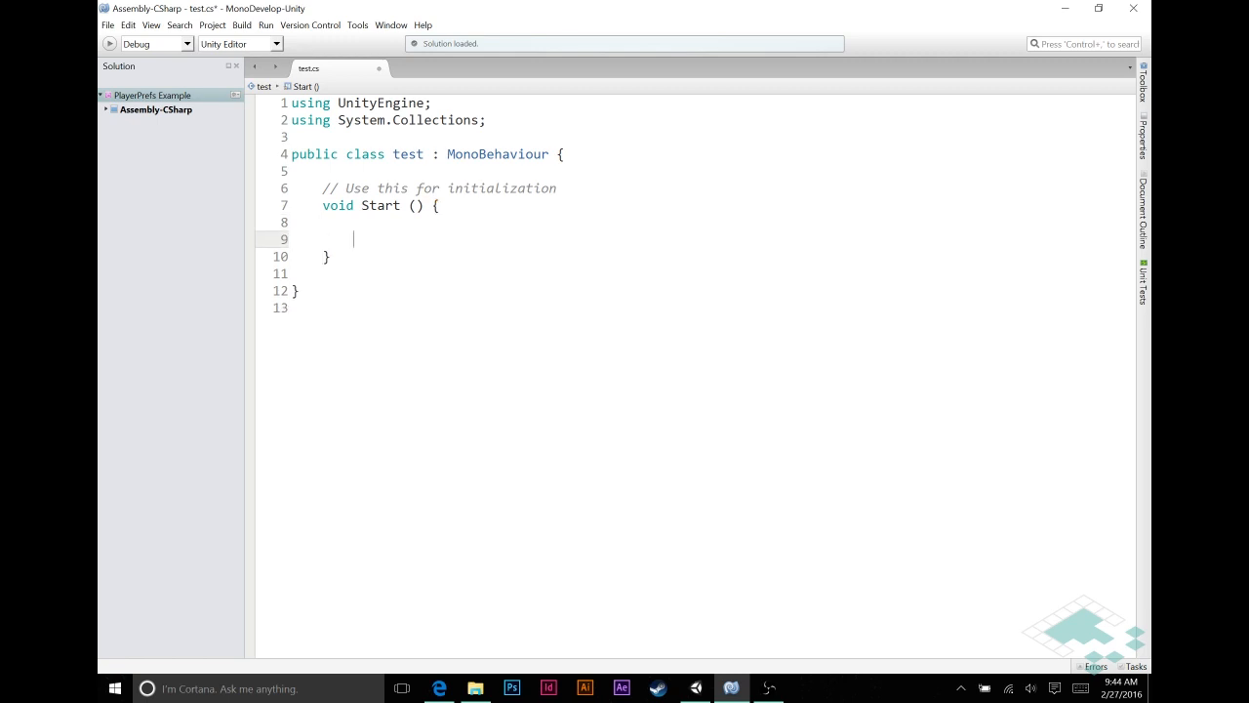
{"action": "type", "text": "PlayerPres."}
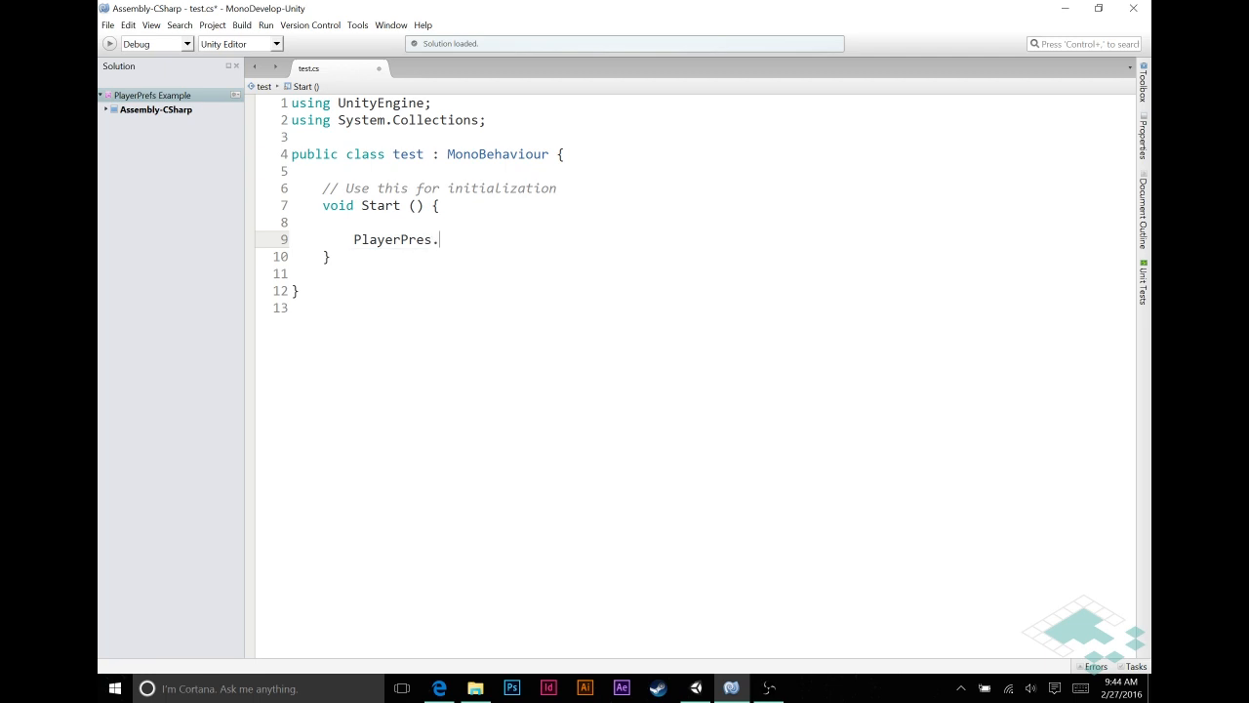
{"action": "type", "text": "SetInt("}
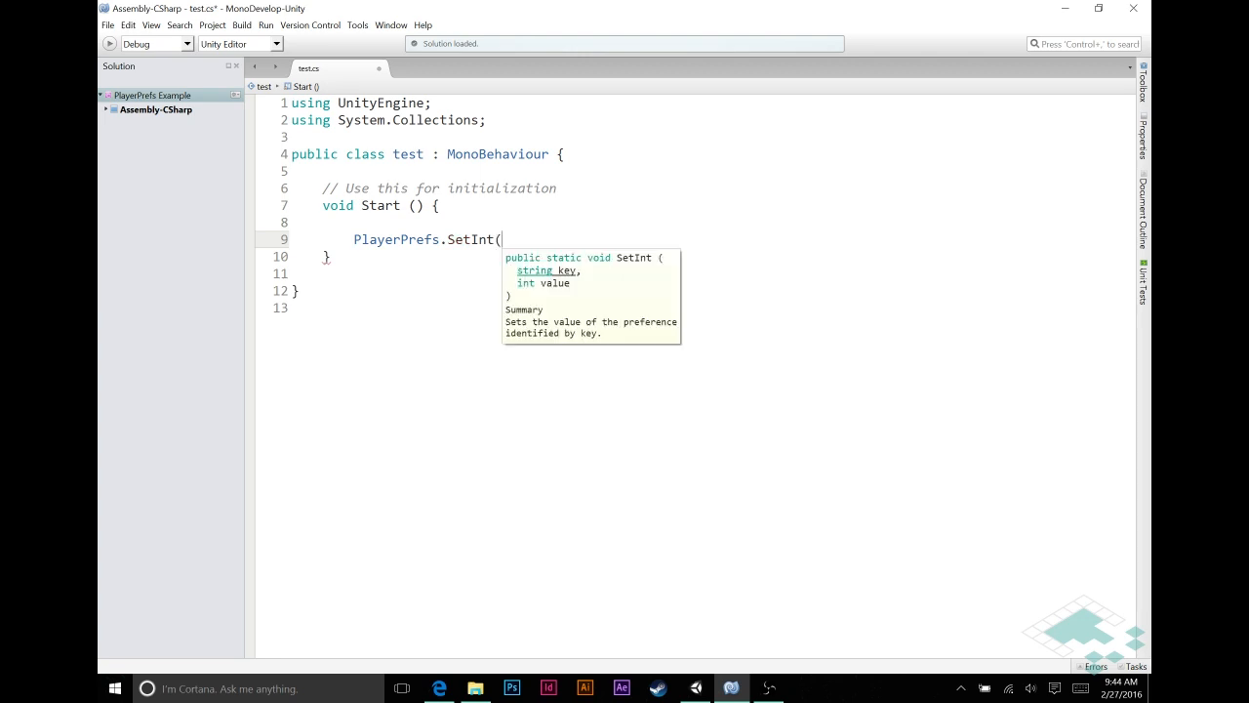
{"action": "type", "text": "\""}
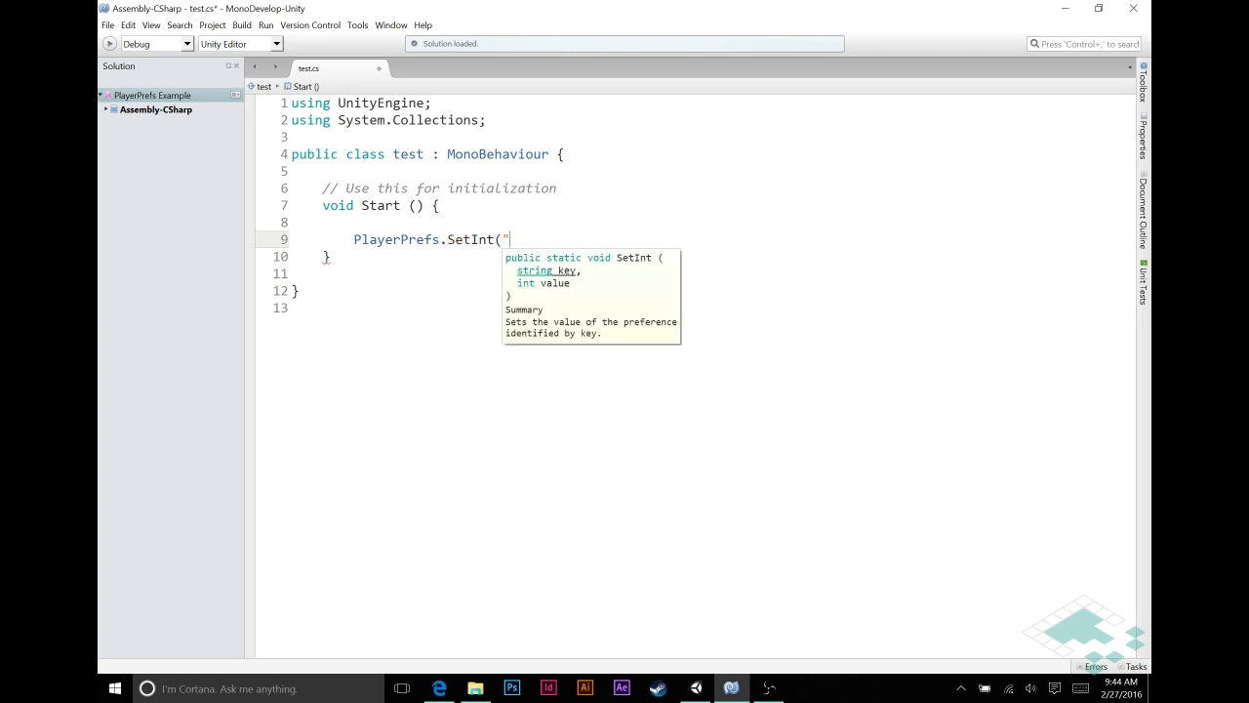
{"action": "type", "text": "MyFirst"}
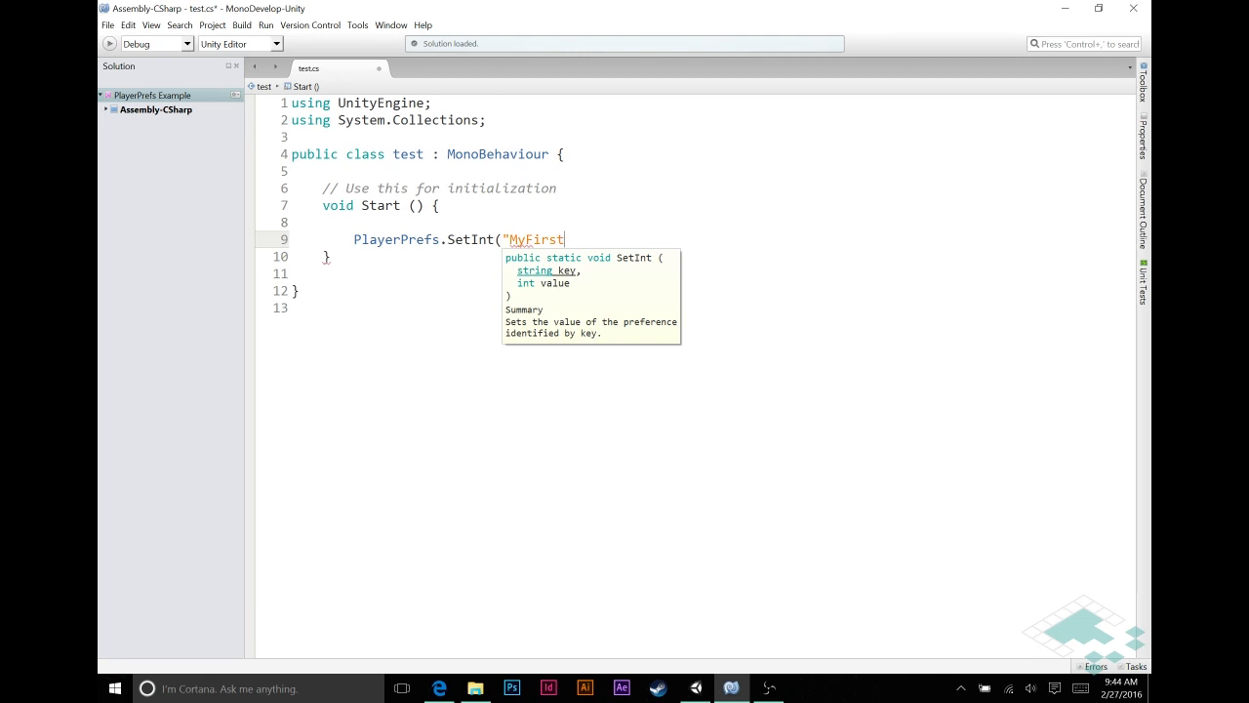
{"action": "type", "text": "Key\""}
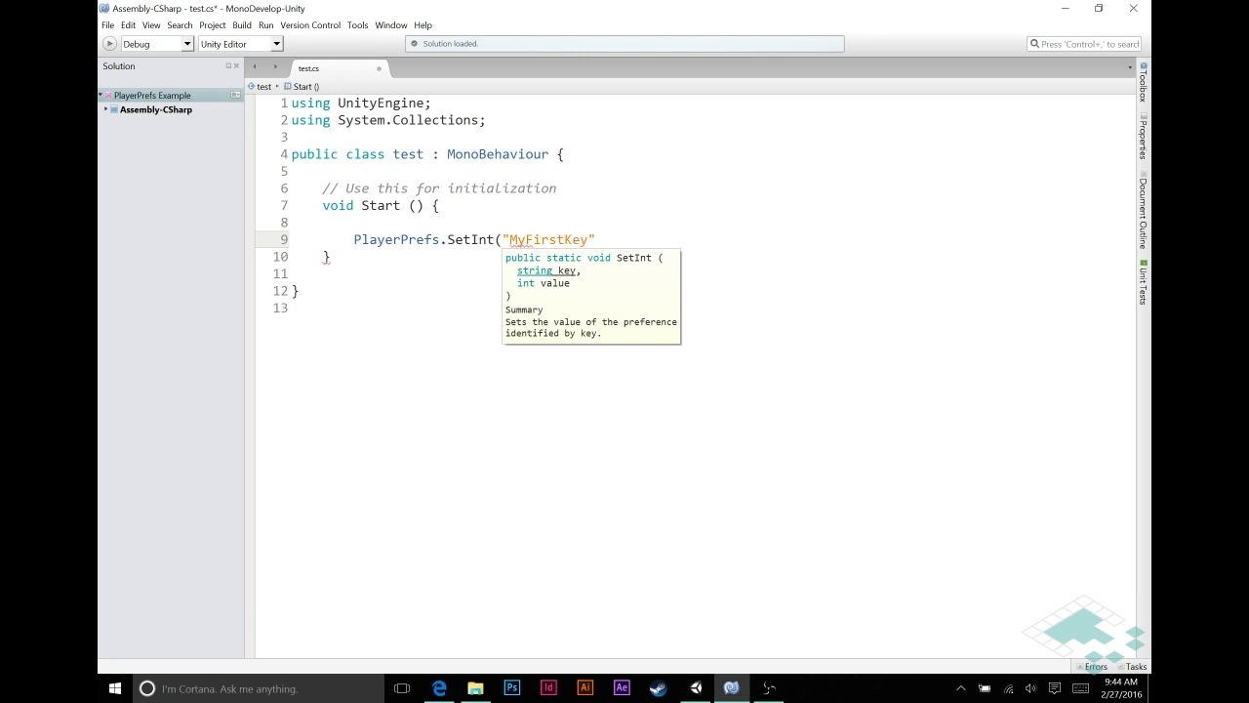
{"action": "type", "text": ", 42);"}
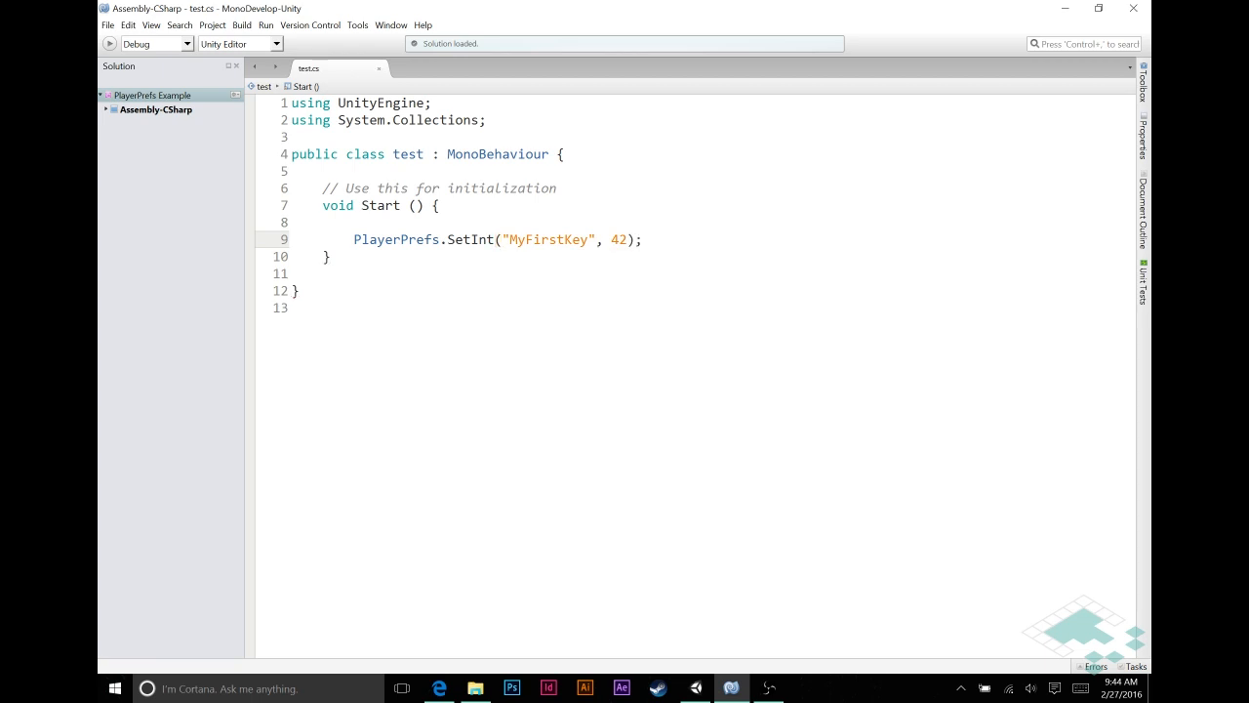
{"action": "left_click", "coordinate": [642, 238]}
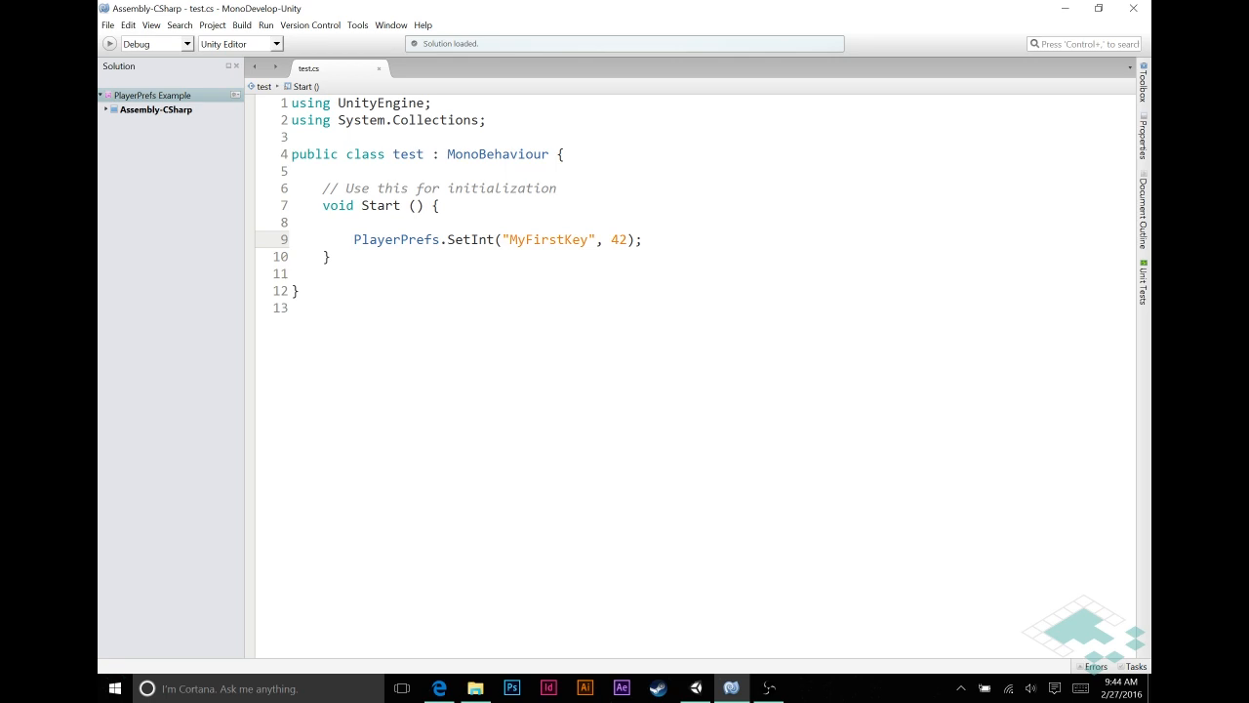
{"action": "left_click", "coordinate": [642, 238]}
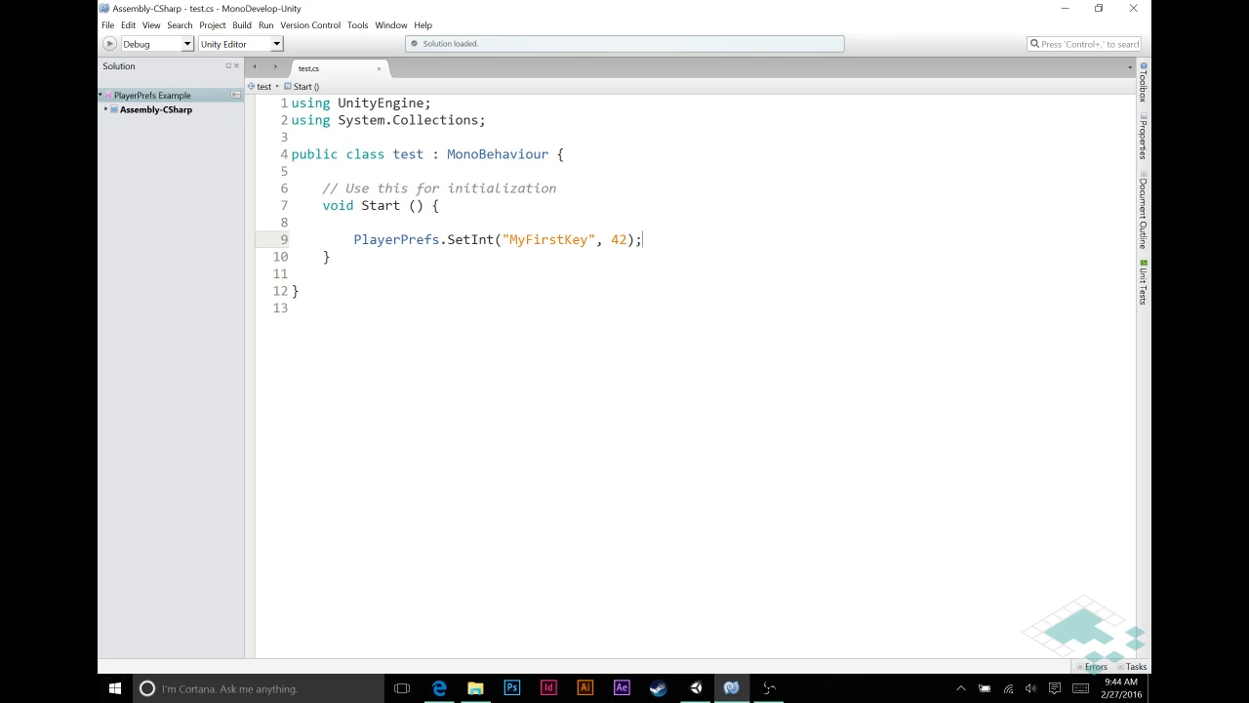
- On the next line, begin PlayerPrefs.GetInt("MyFirstKey" to read the stored value
{"action": "key", "text": "enter"}
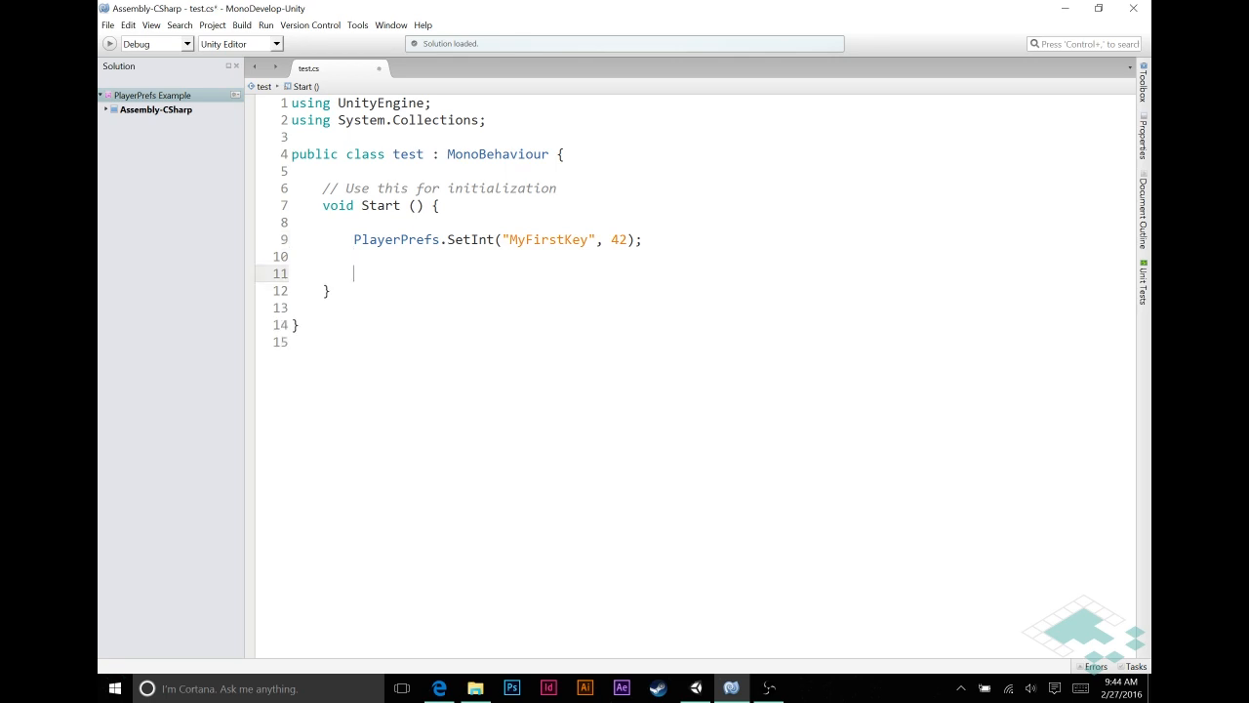
{"action": "type", "text": "PlayerPrefs."}
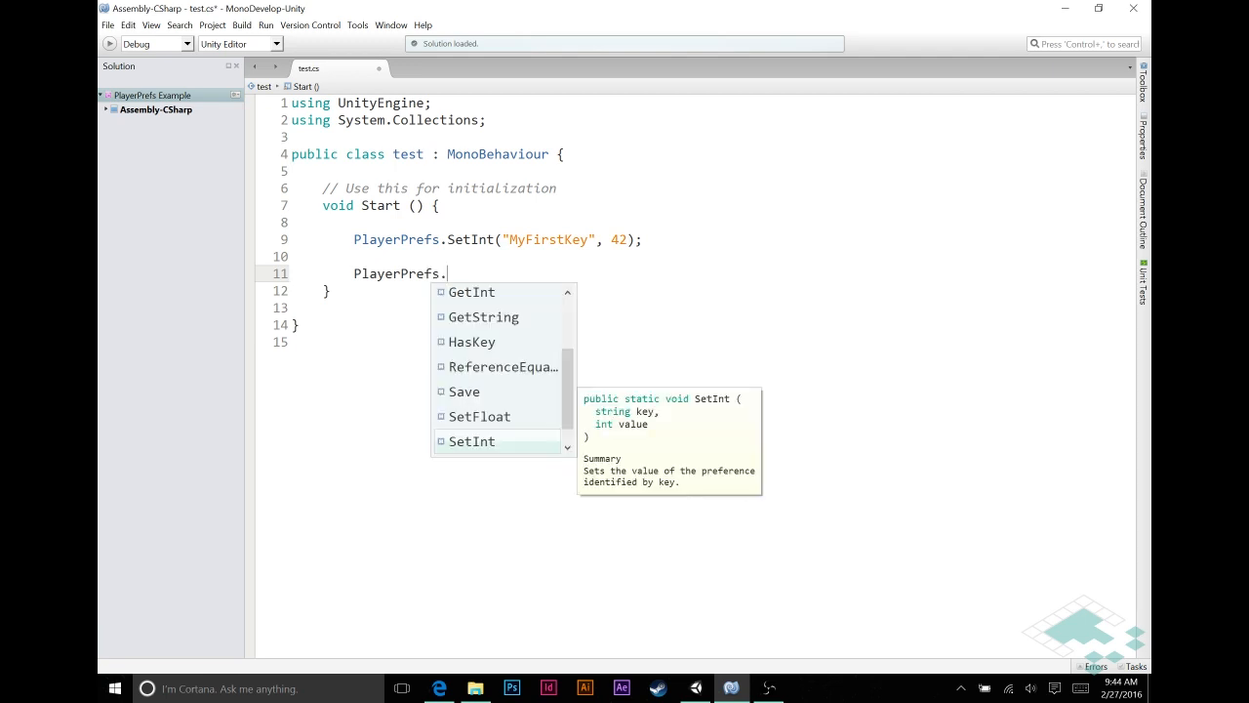
{"action": "type", "text": "GetInt("}
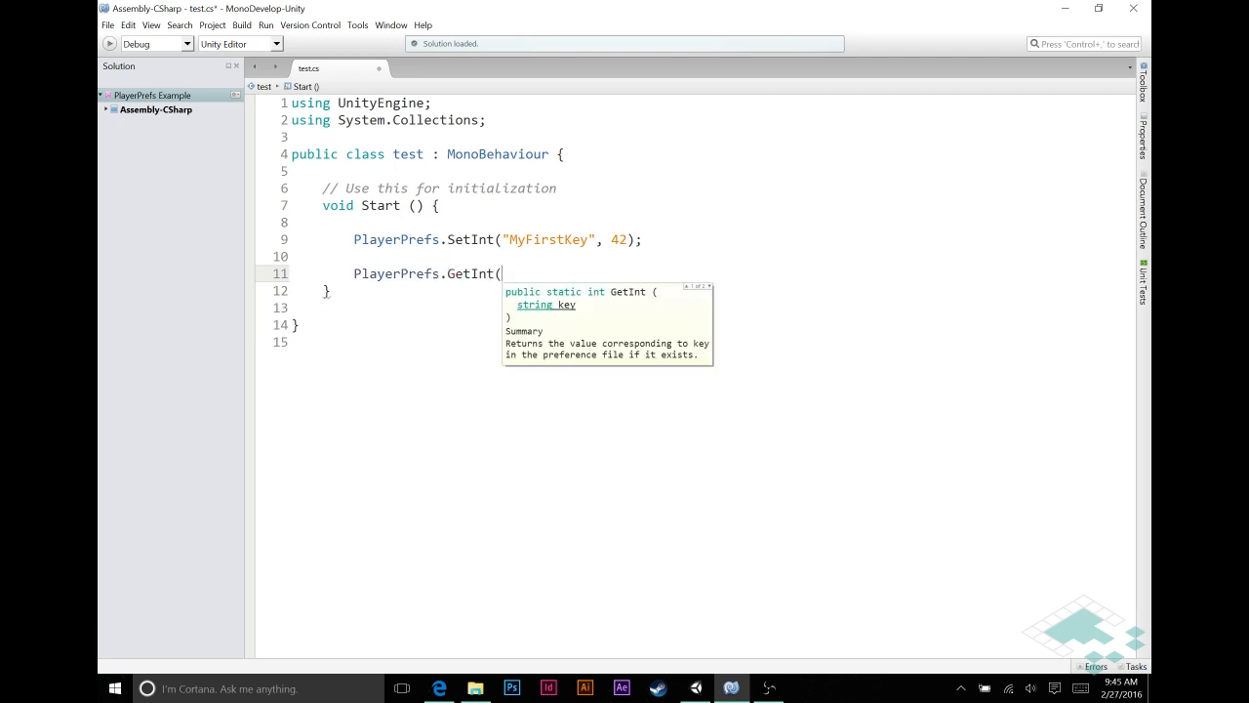
{"action": "type", "text": "\"MyFi"}
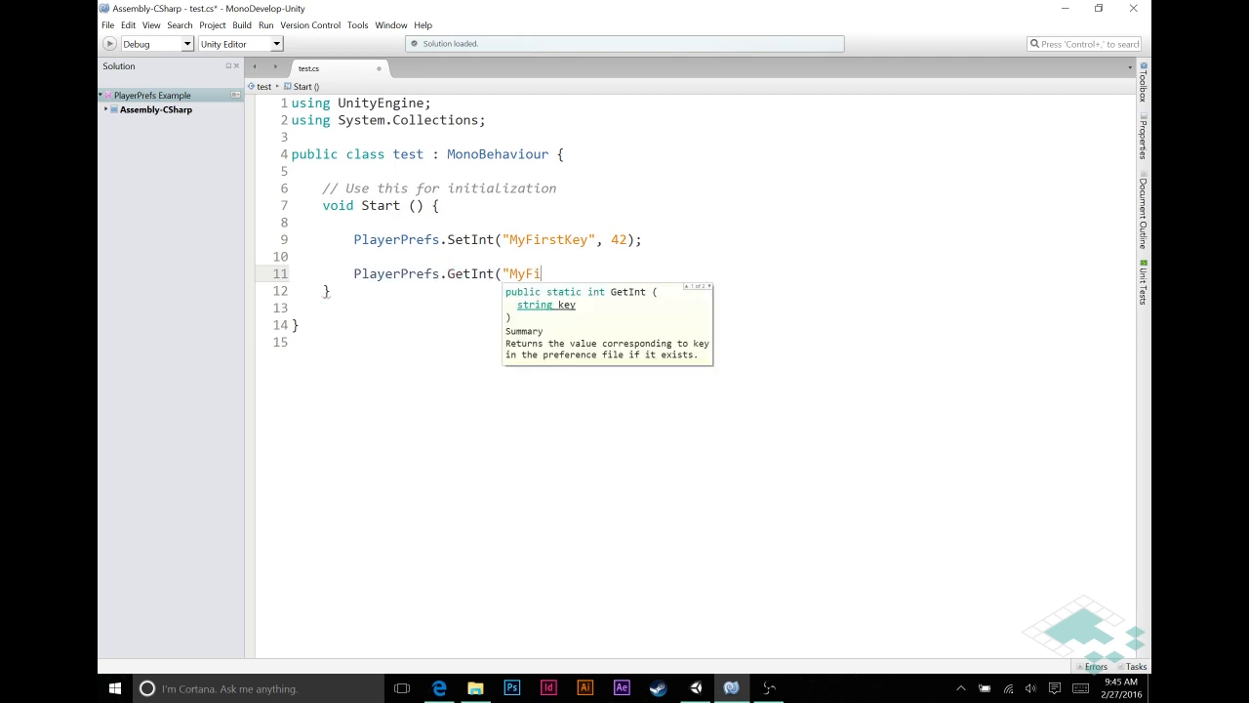
{"action": "type", "text": "rstKEy"}
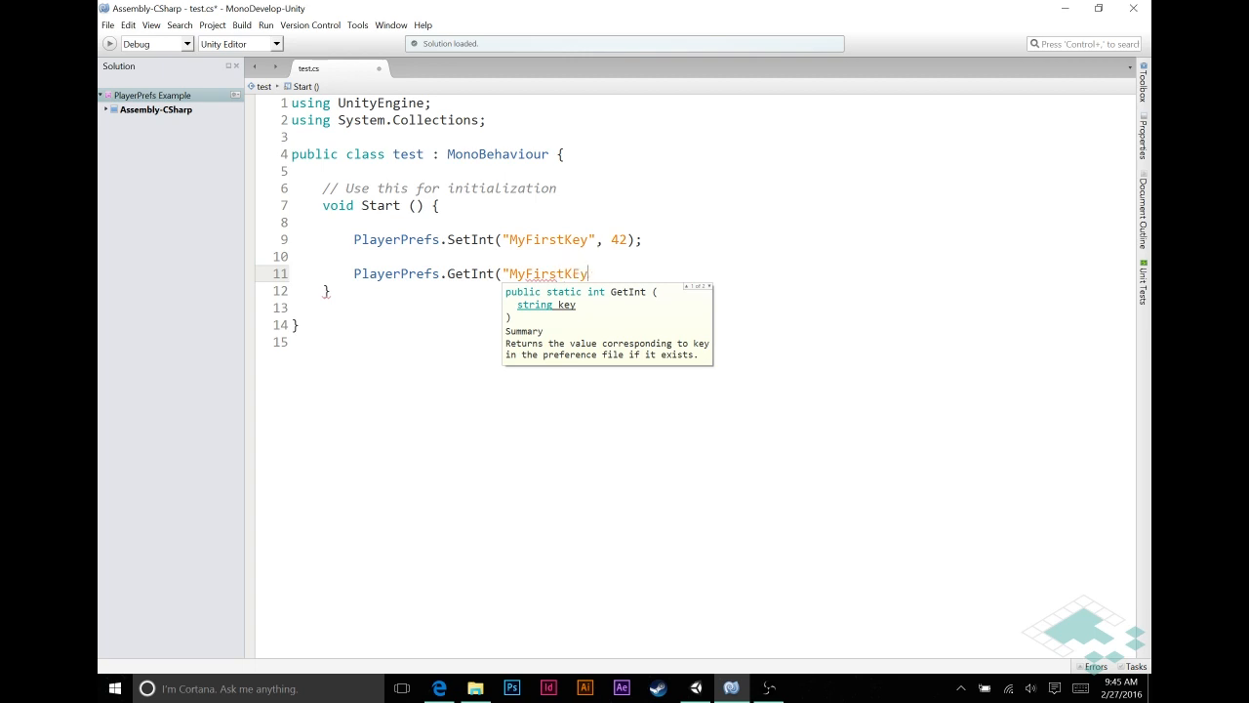
{"action": "key", "text": "BackSpace"}
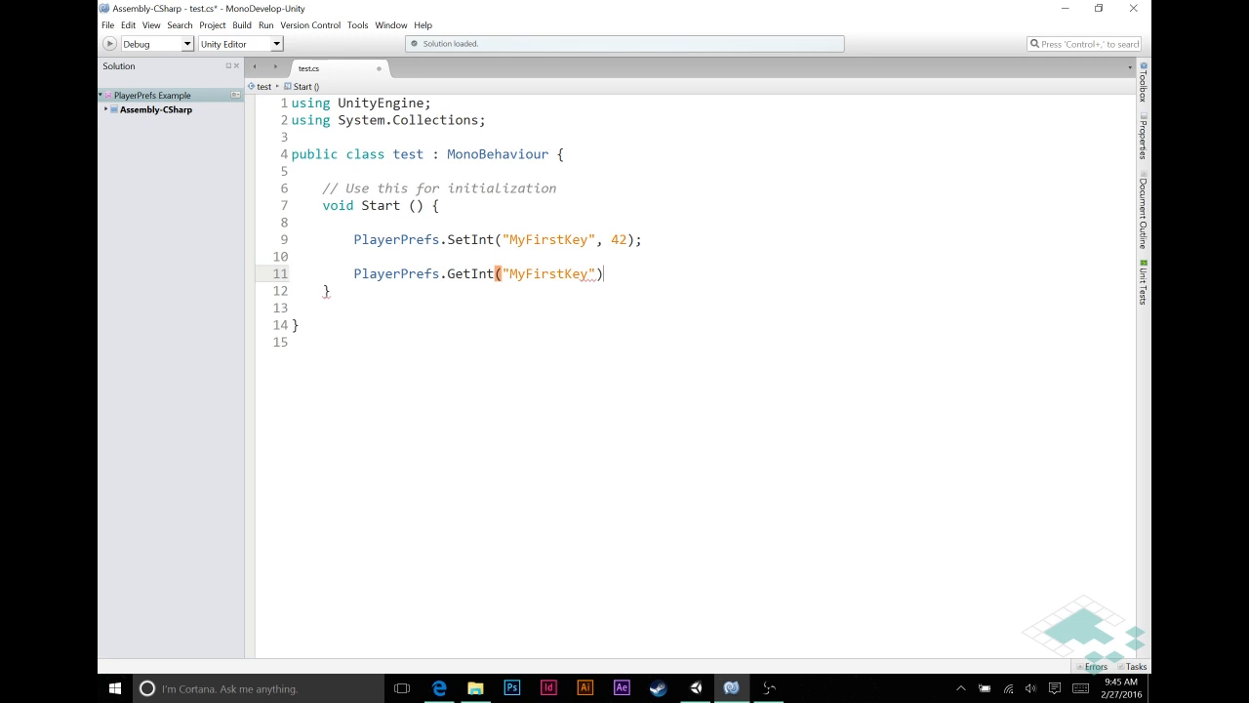
- Wrap the GetInt call in Debug.Log(...) with .ToString() and a semicolon, then return to Unity
{"action": "type", "text": ";"}
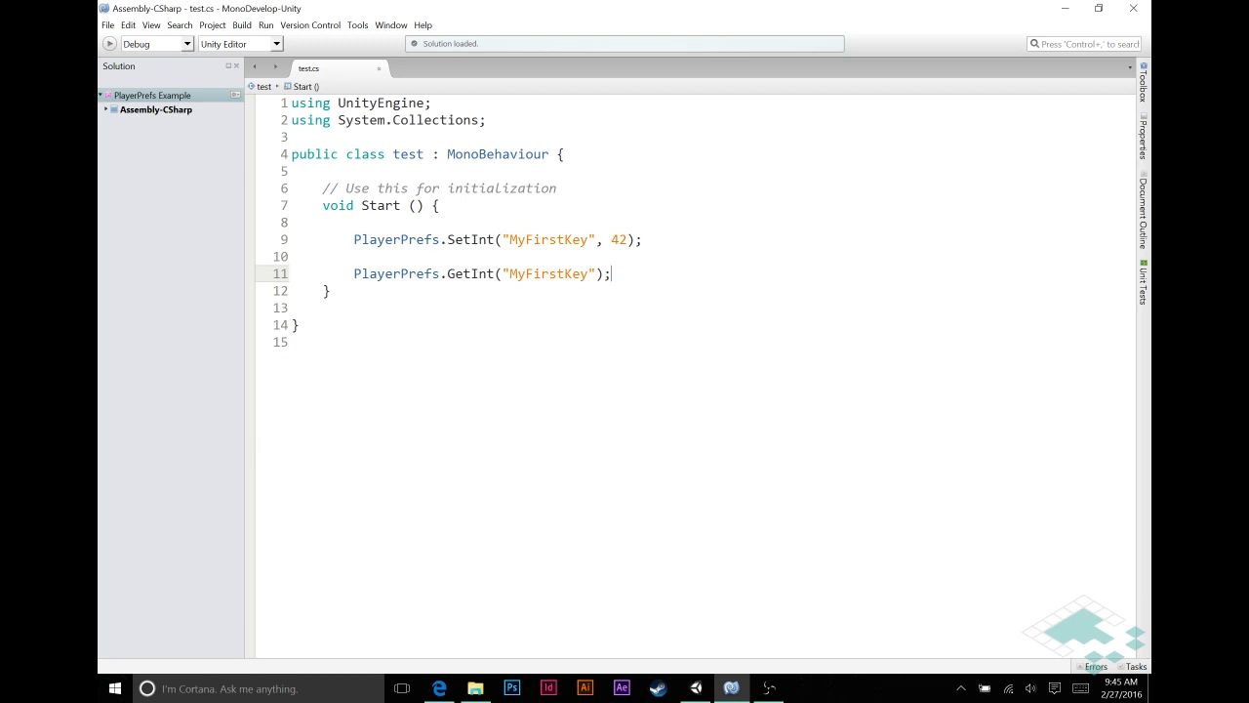
{"action": "type", "text": "Debug"}
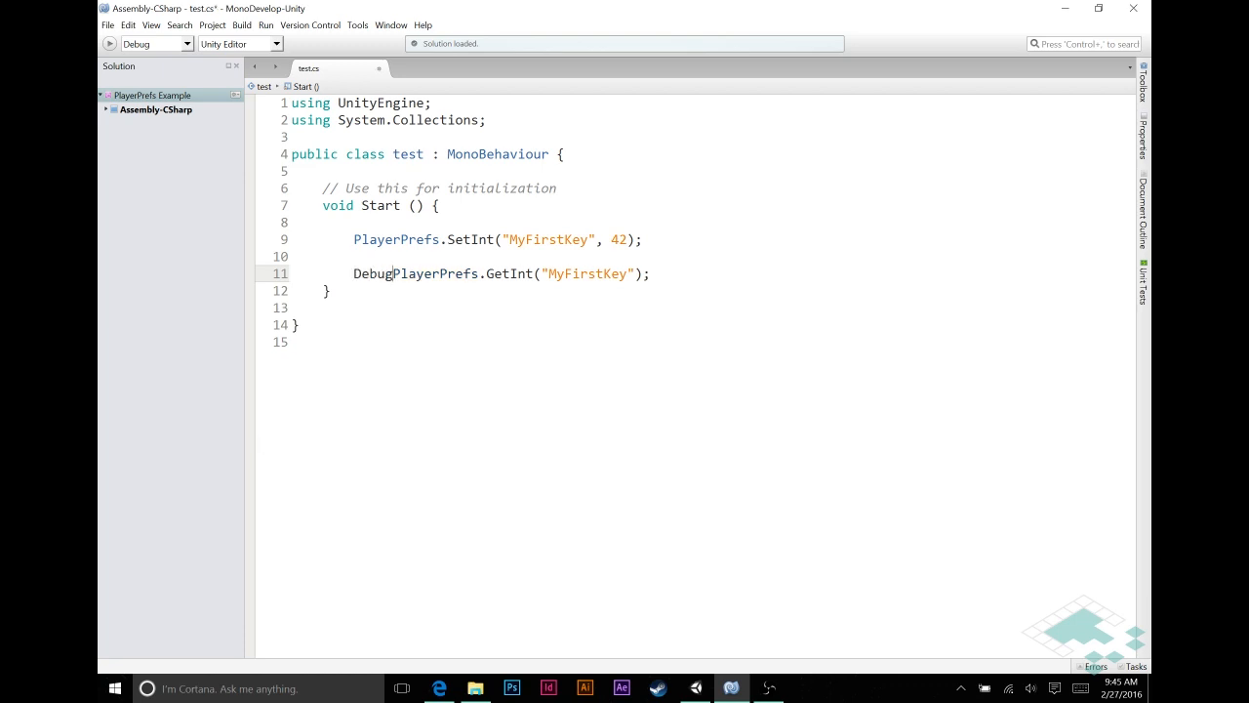
{"action": "type", "text": ".Log("}
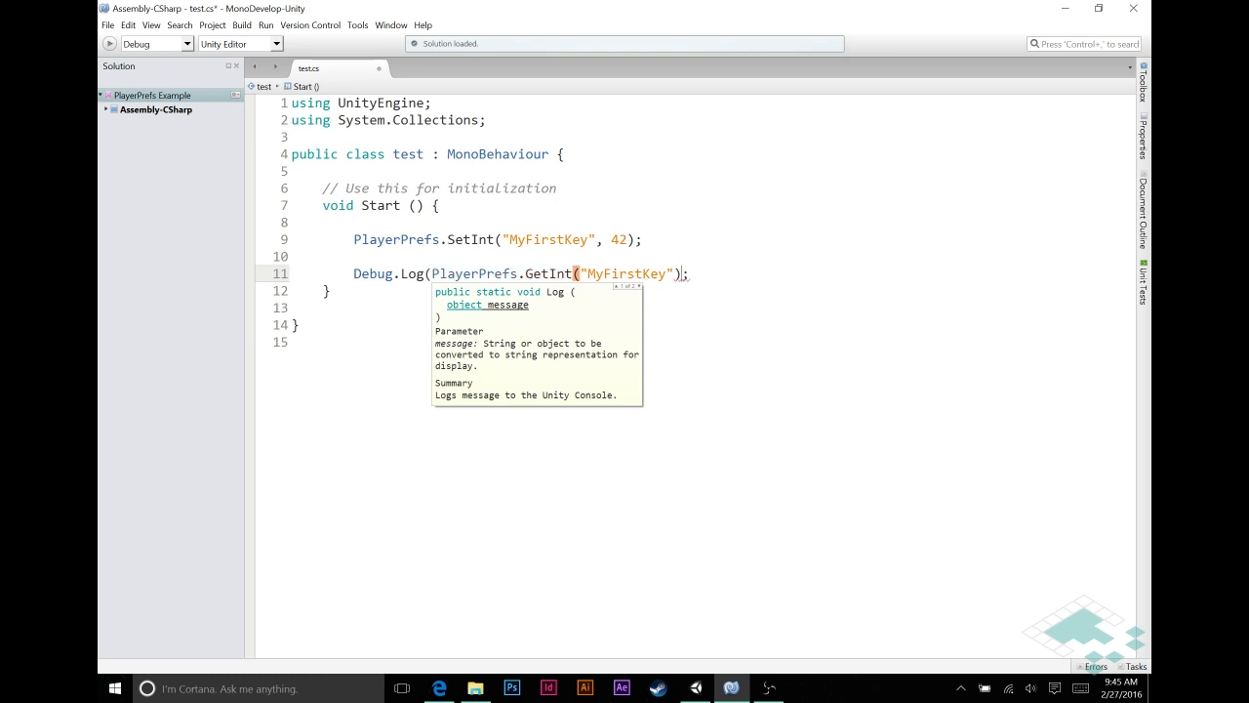
{"action": "type", "text": ".ToString("}
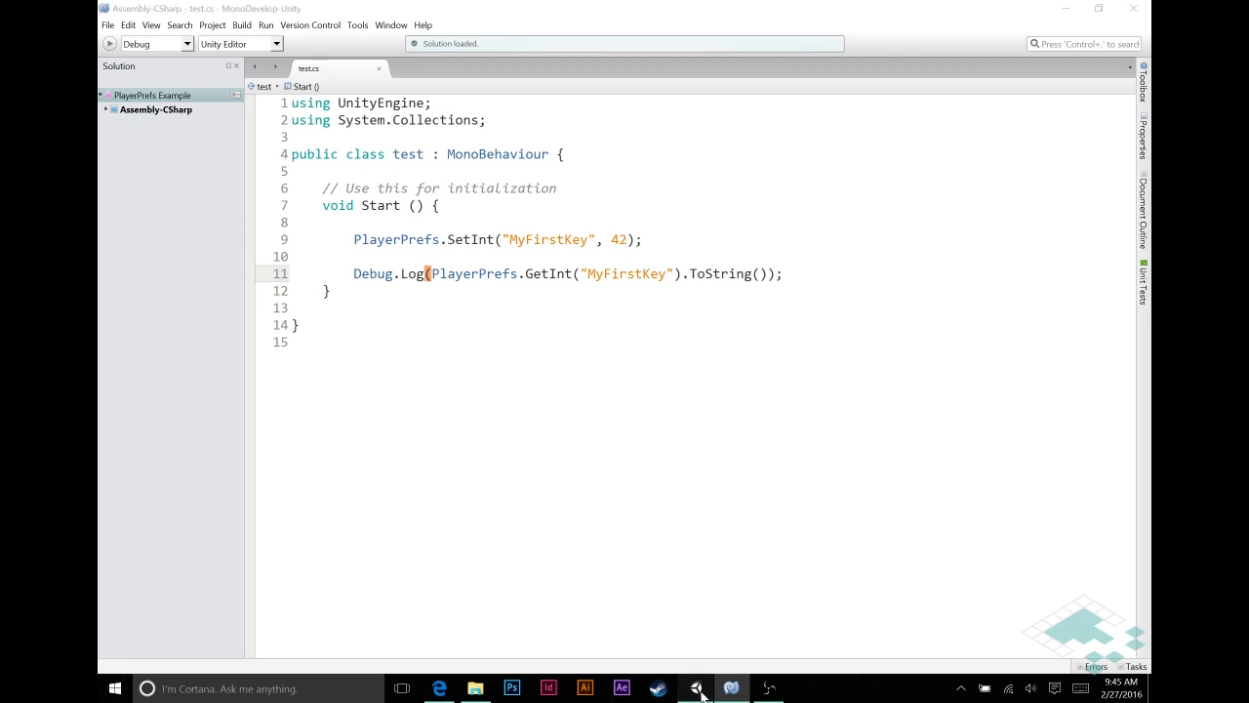
{"action": "left_click", "coordinate": [695, 687]}
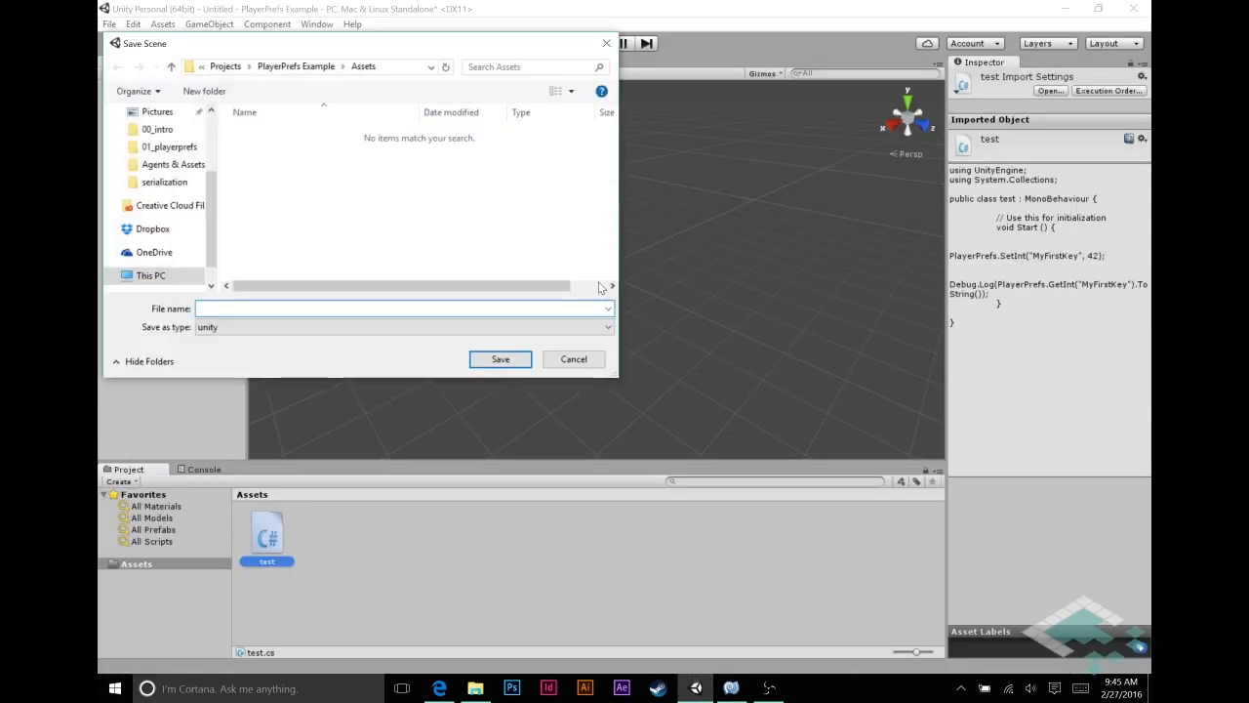
- Save the scene as test, play it so the Console prints 42, stop, and return to MonoDevelop
{"action": "left_click", "coordinate": [499, 359]}
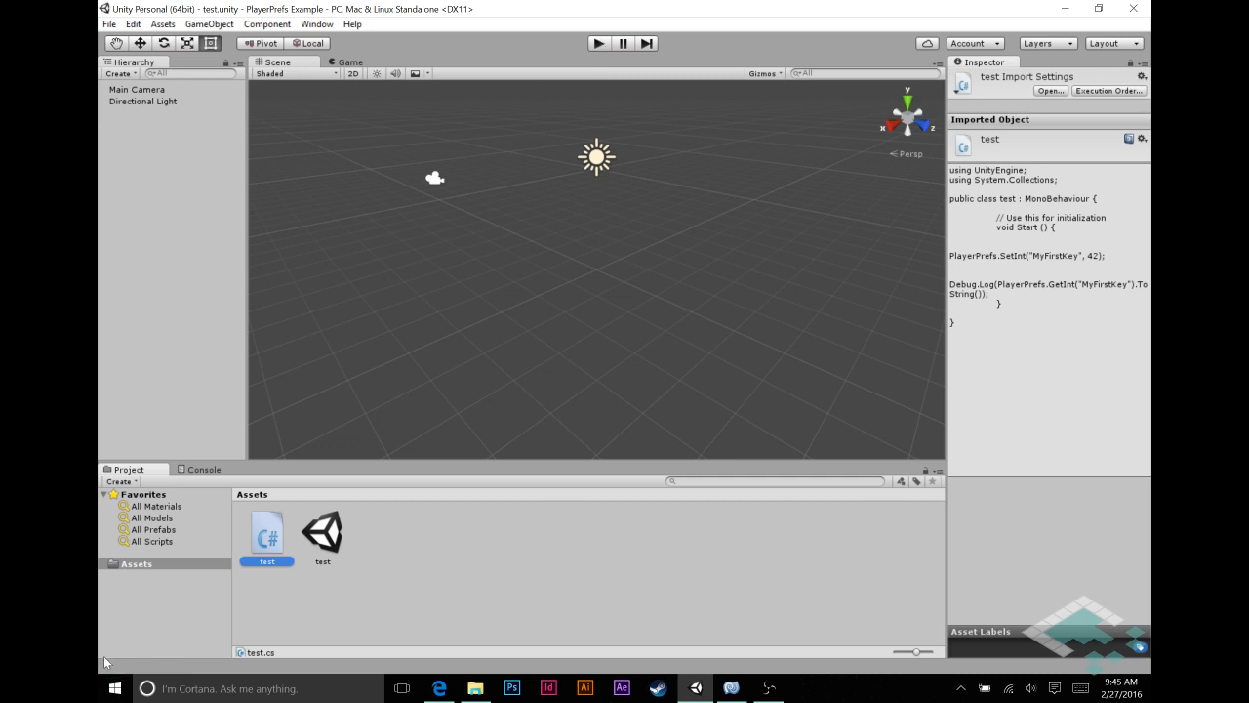
{"action": "left_click", "coordinate": [597, 42]}
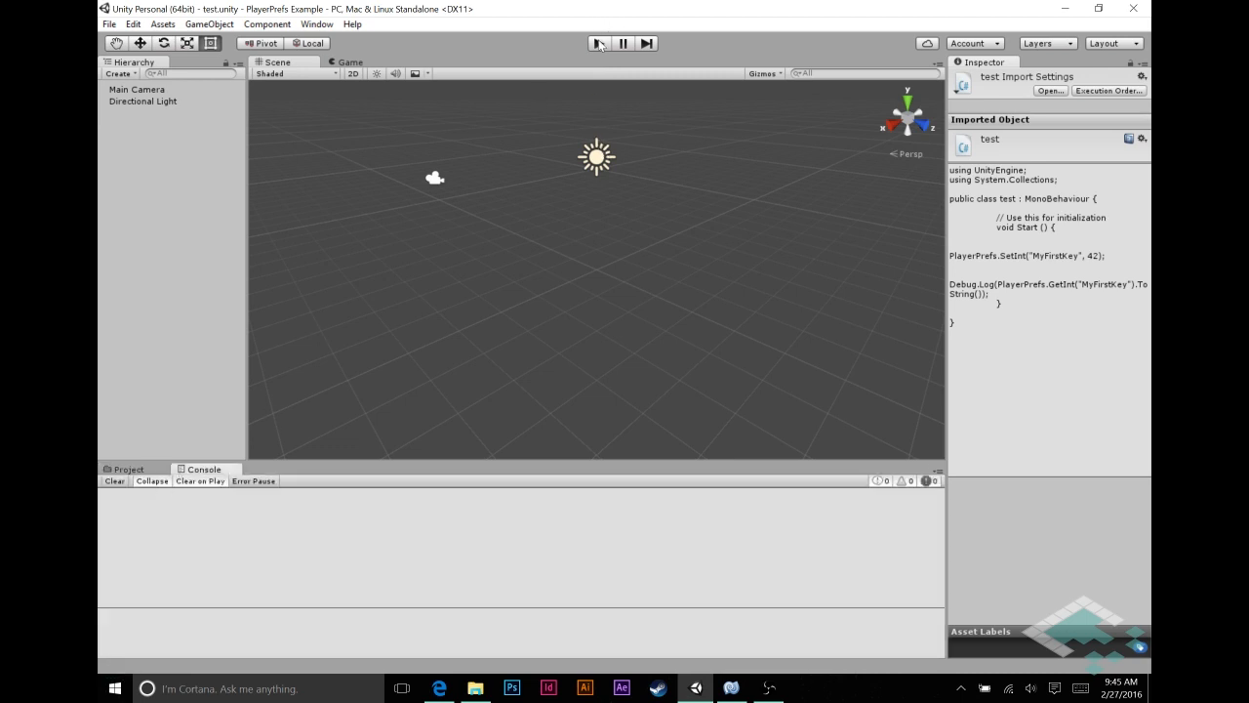
{"action": "left_click", "coordinate": [597, 42]}
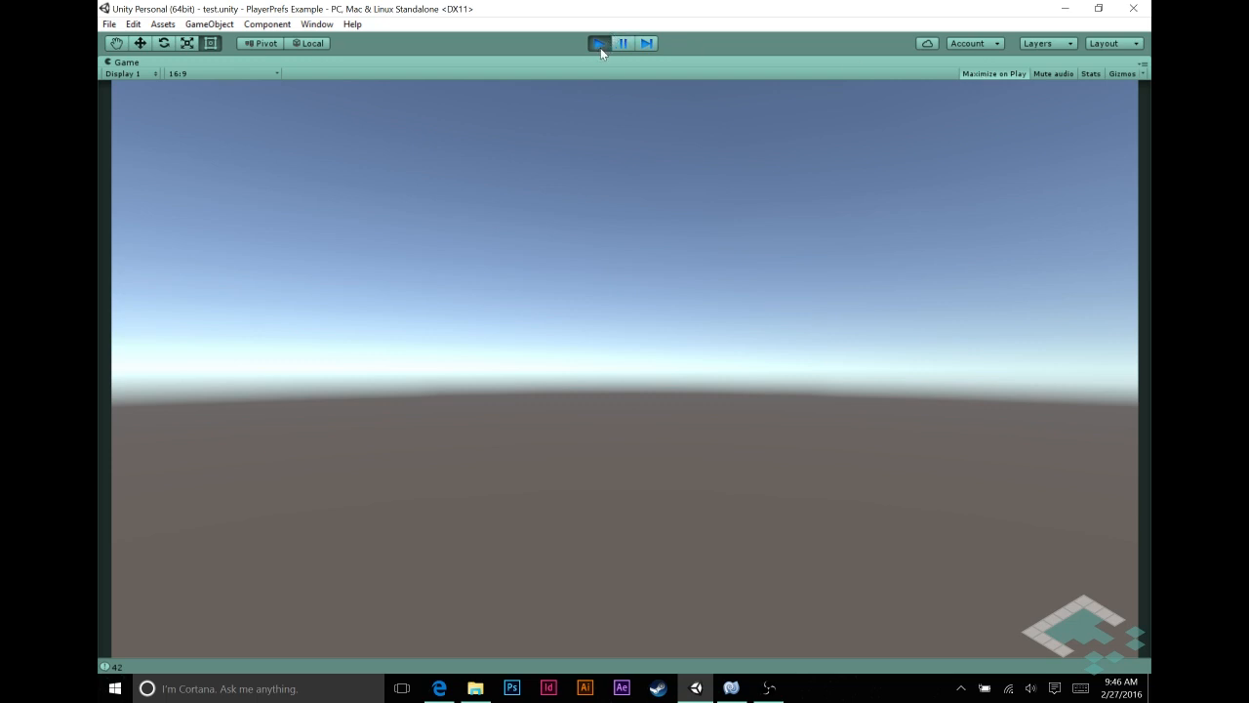
{"action": "left_click", "coordinate": [598, 43]}
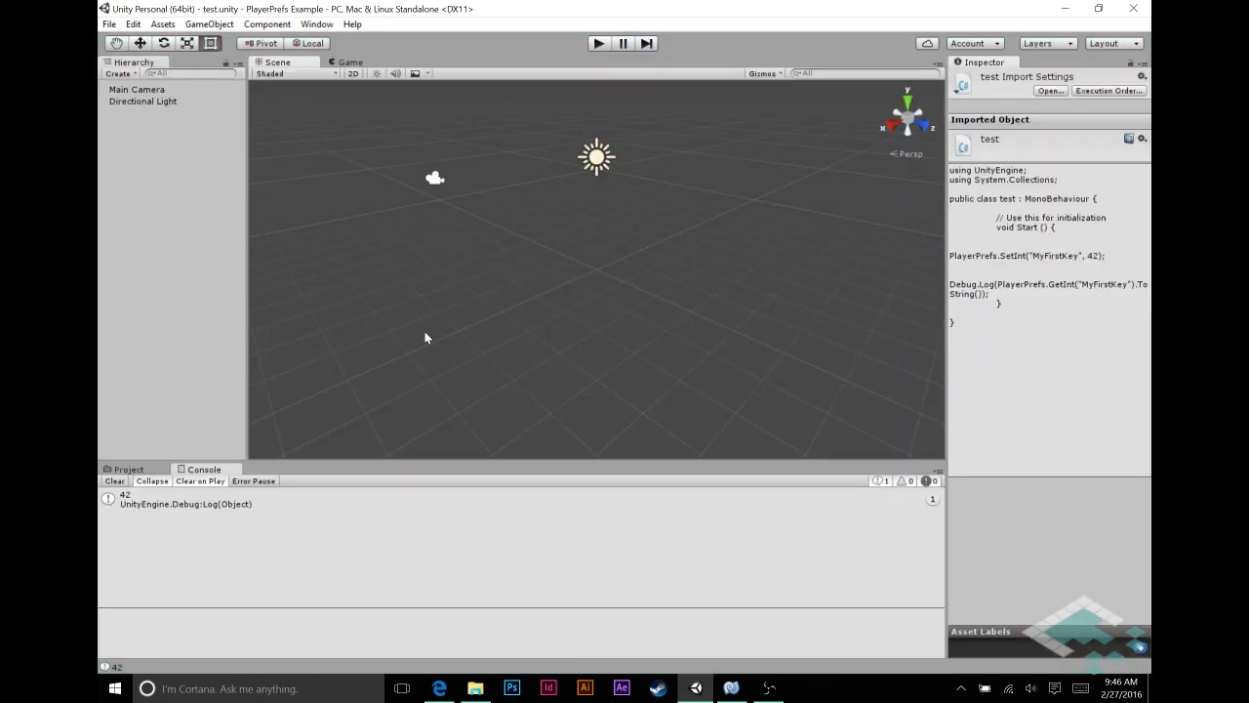
{"action": "left_click", "coordinate": [349, 61]}
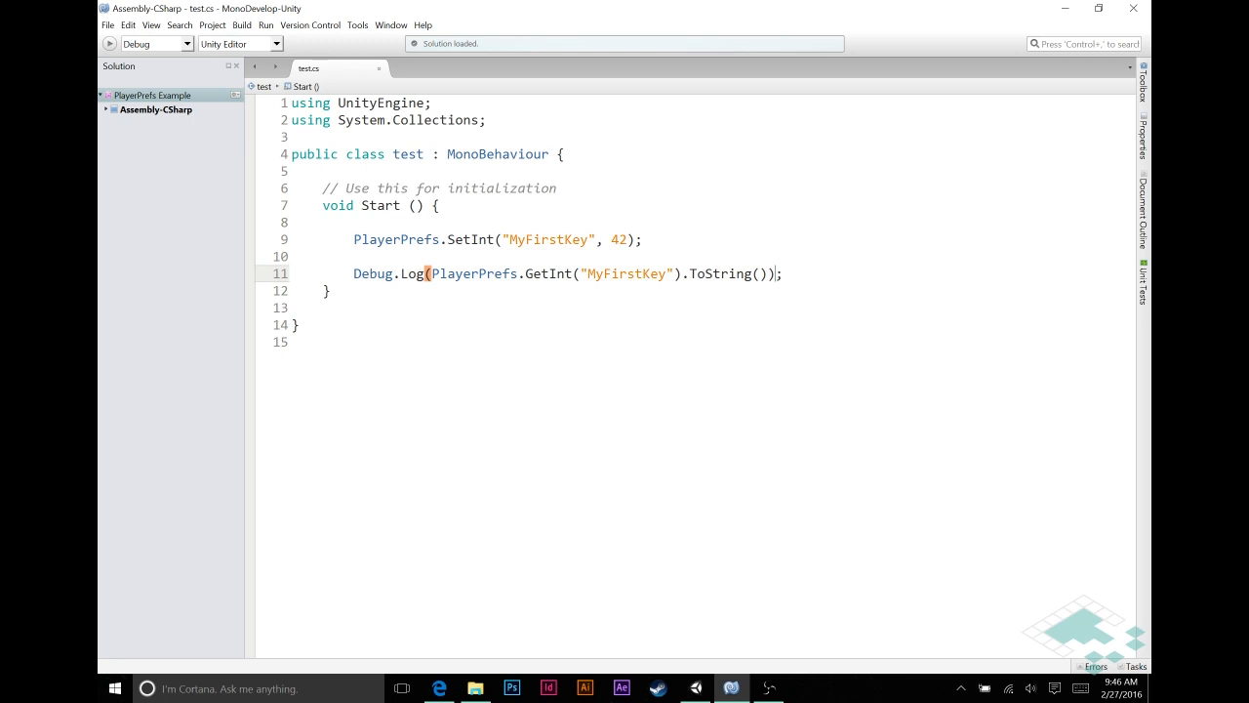
- Declare string key = "MyFirstKey"; as a field above the Start method
{"action": "left_click", "coordinate": [324, 172]}
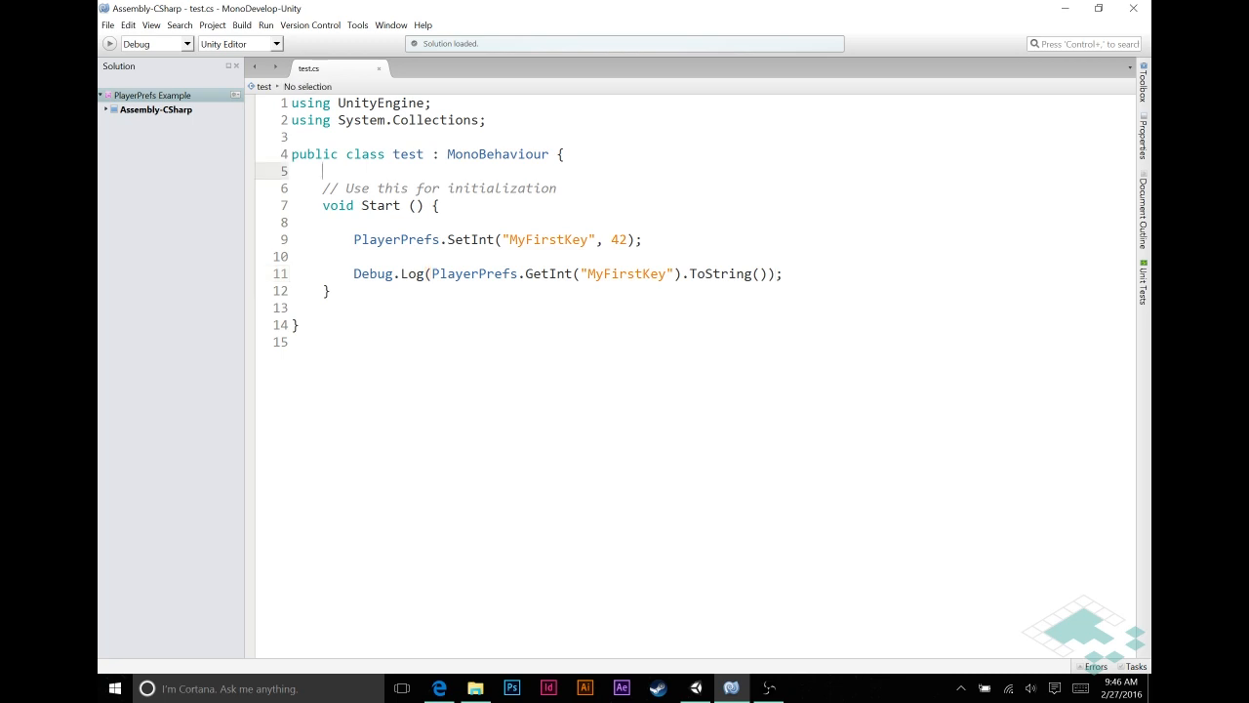
{"action": "key", "text": "Enter"}
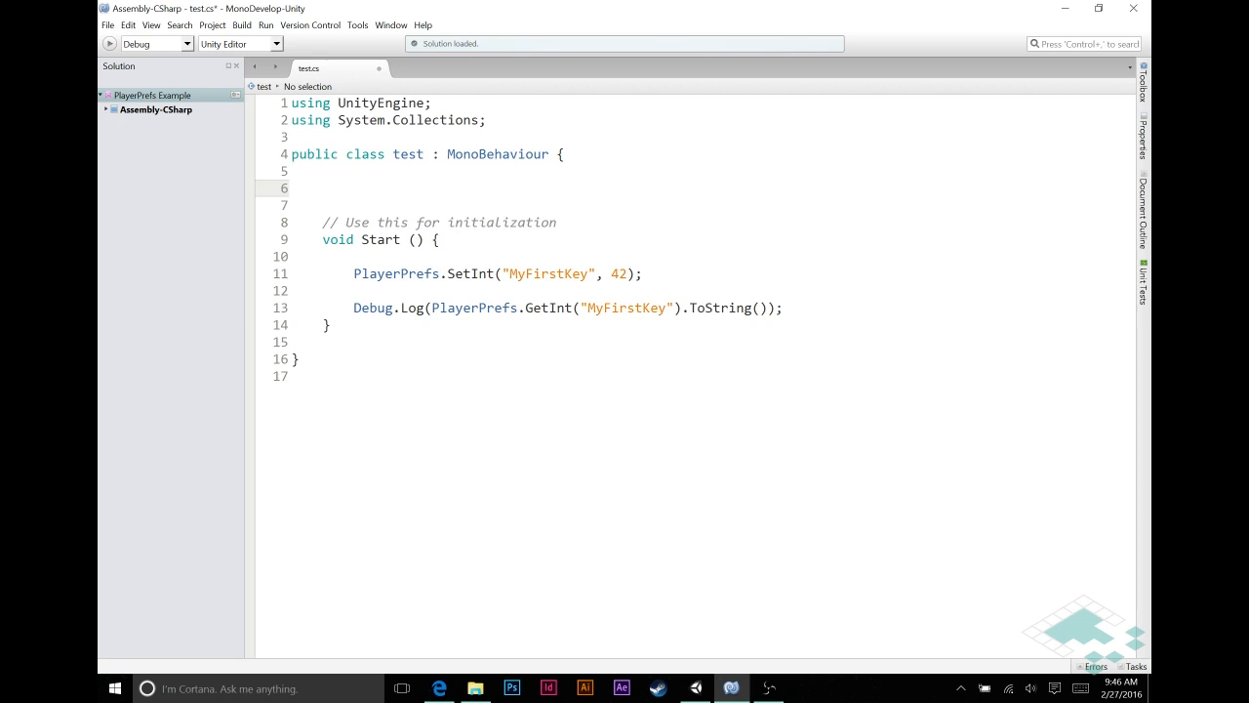
{"action": "left_click", "coordinate": [324, 188]}
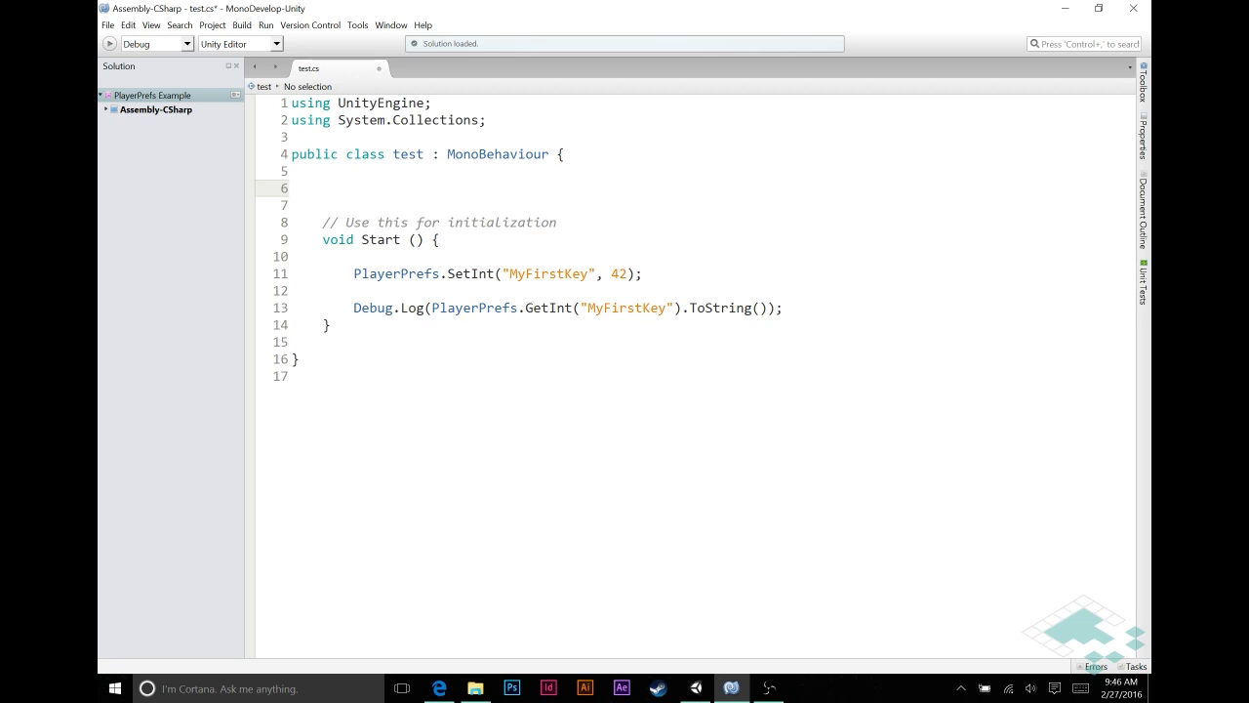
{"action": "left_click", "coordinate": [324, 187]}
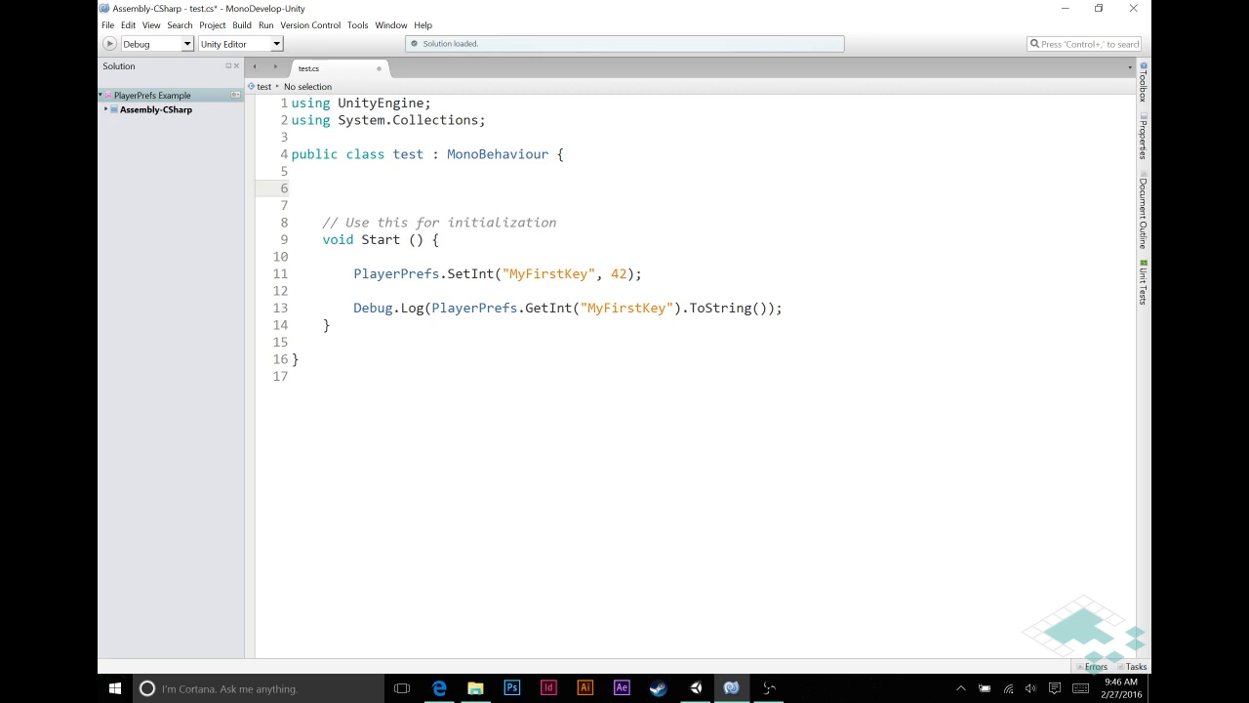
{"action": "type", "text": "s"}
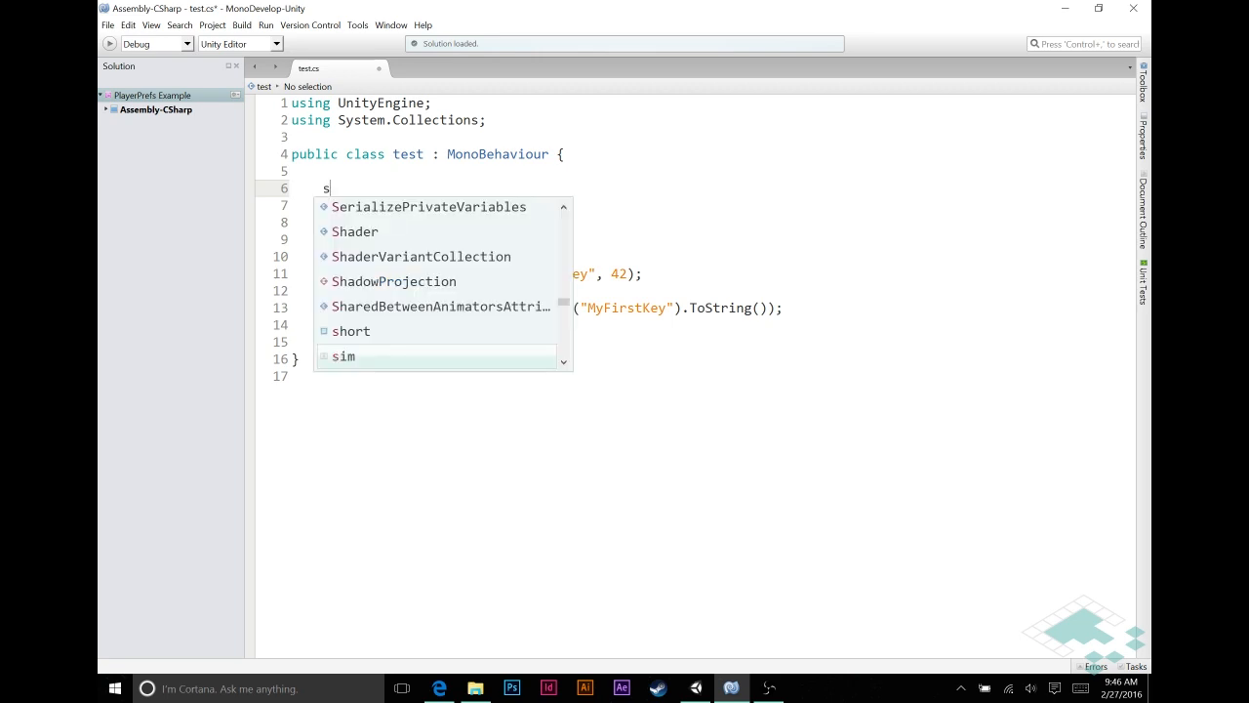
{"action": "type", "text": "tring key"}
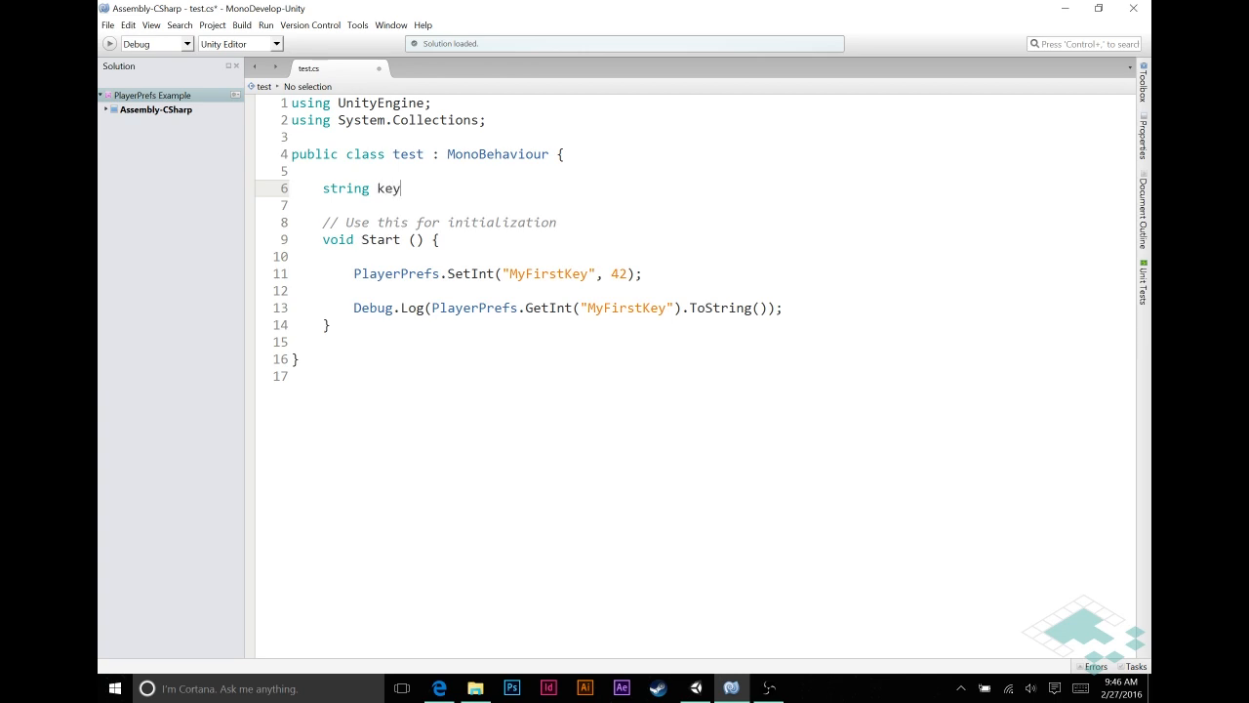
{"action": "type", "text": "="}
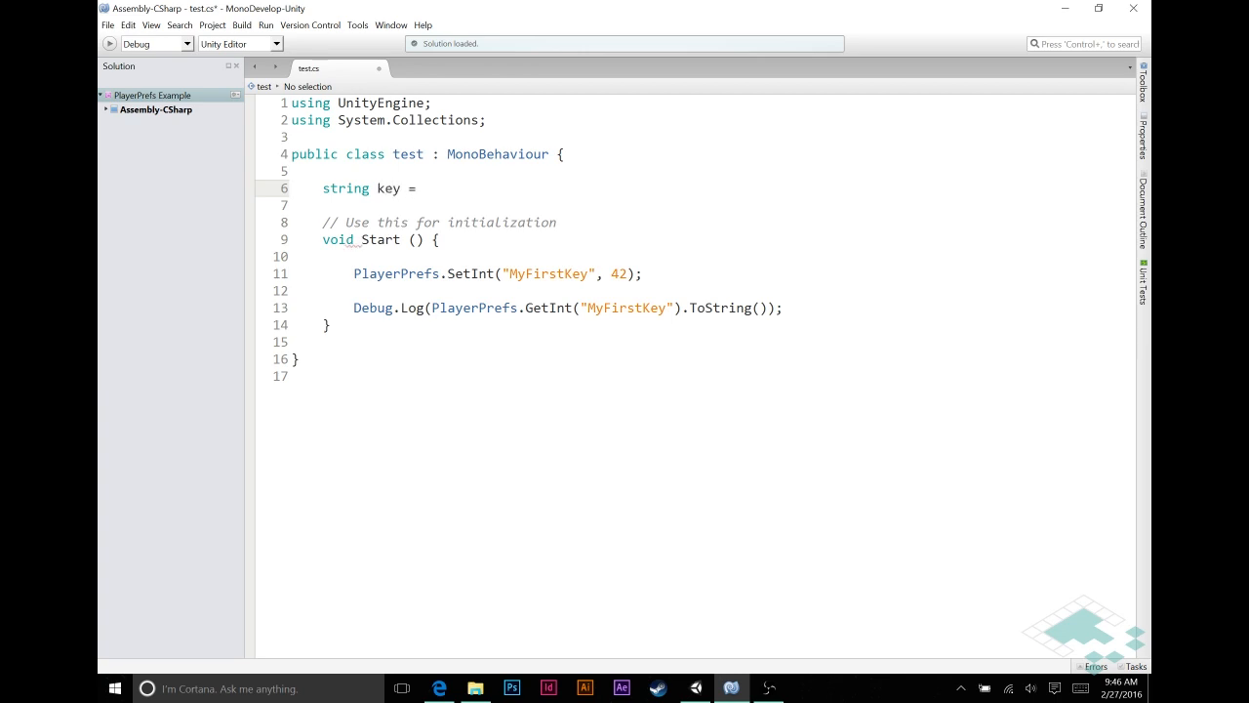
{"action": "type", "text": "\"My"}
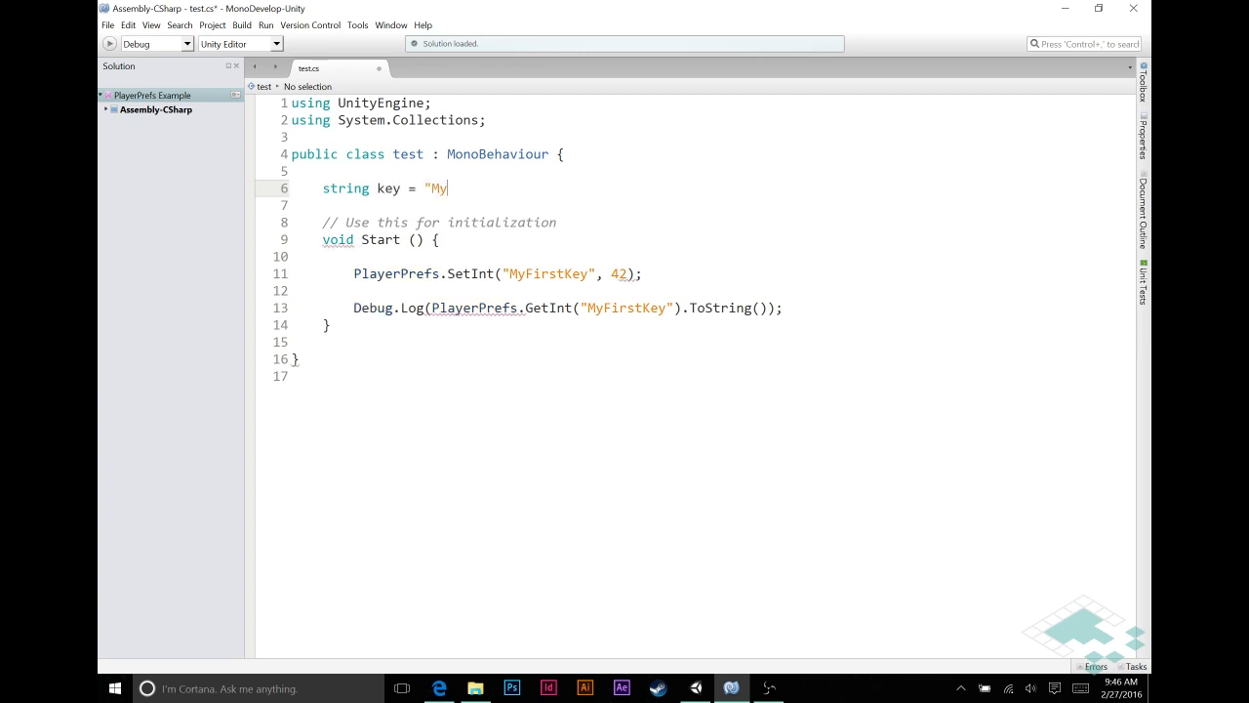
{"action": "type", "text": "FirstKey\"1;"}
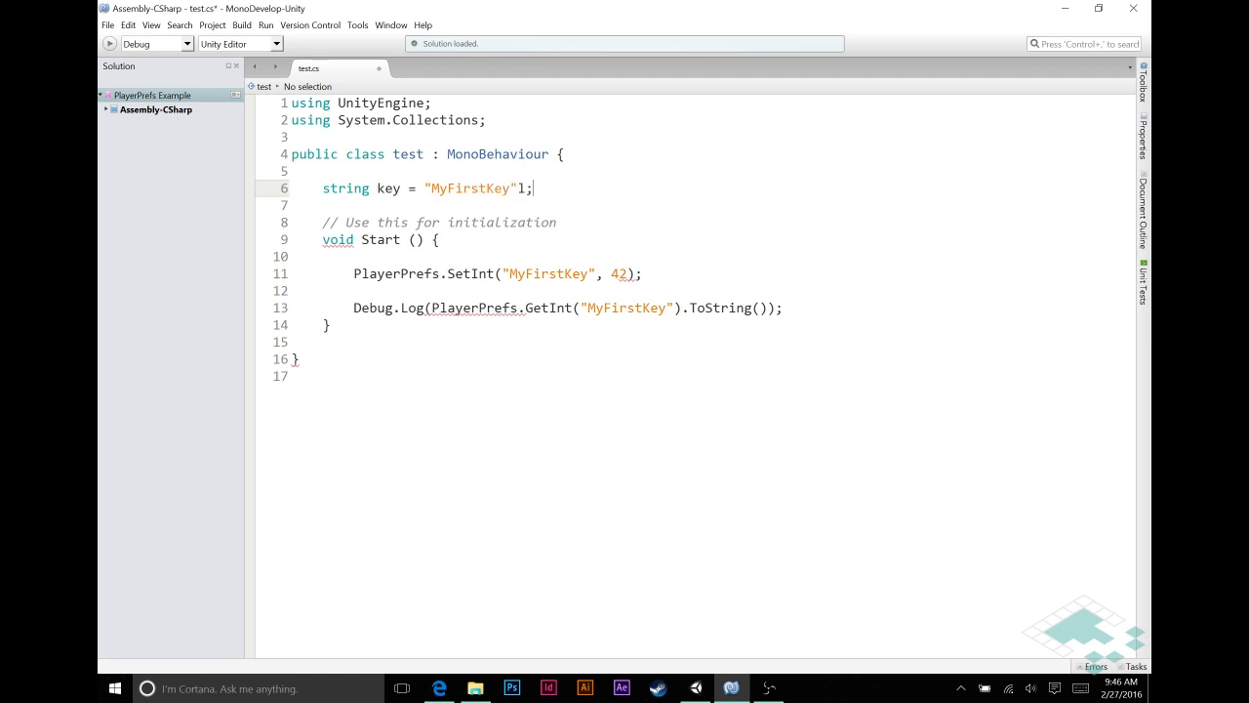
{"action": "key", "text": "Backspace"}
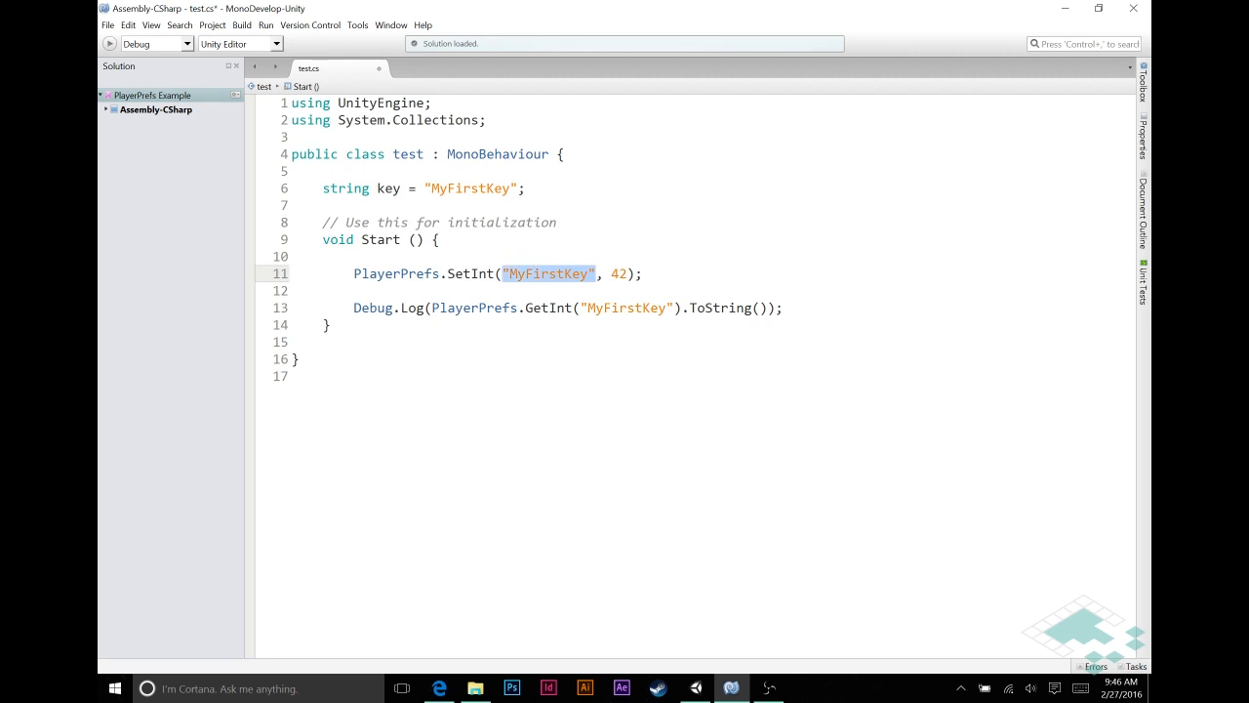
- Replace the literal key strings in SetInt and GetInt with the key variable
{"action": "type", "text": "key"}
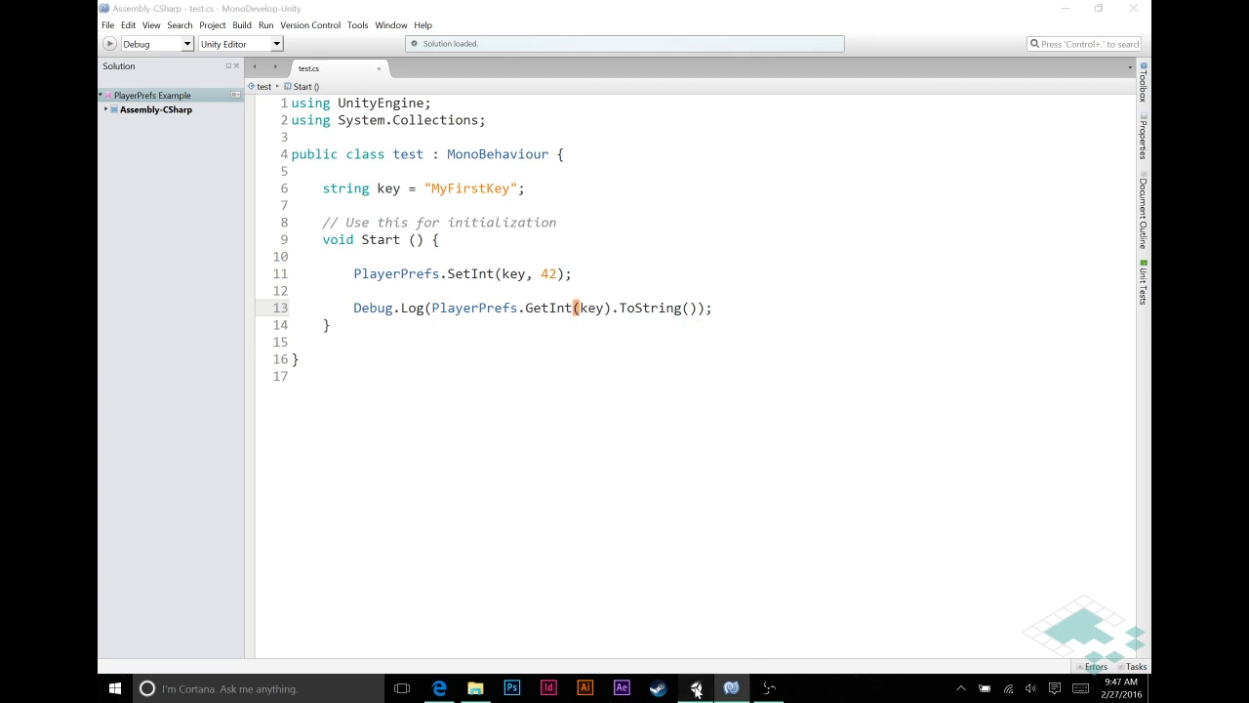
- Play the scene in Unity to confirm 42 is still logged, stop, and reopen the script
{"action": "left_click", "coordinate": [695, 687]}
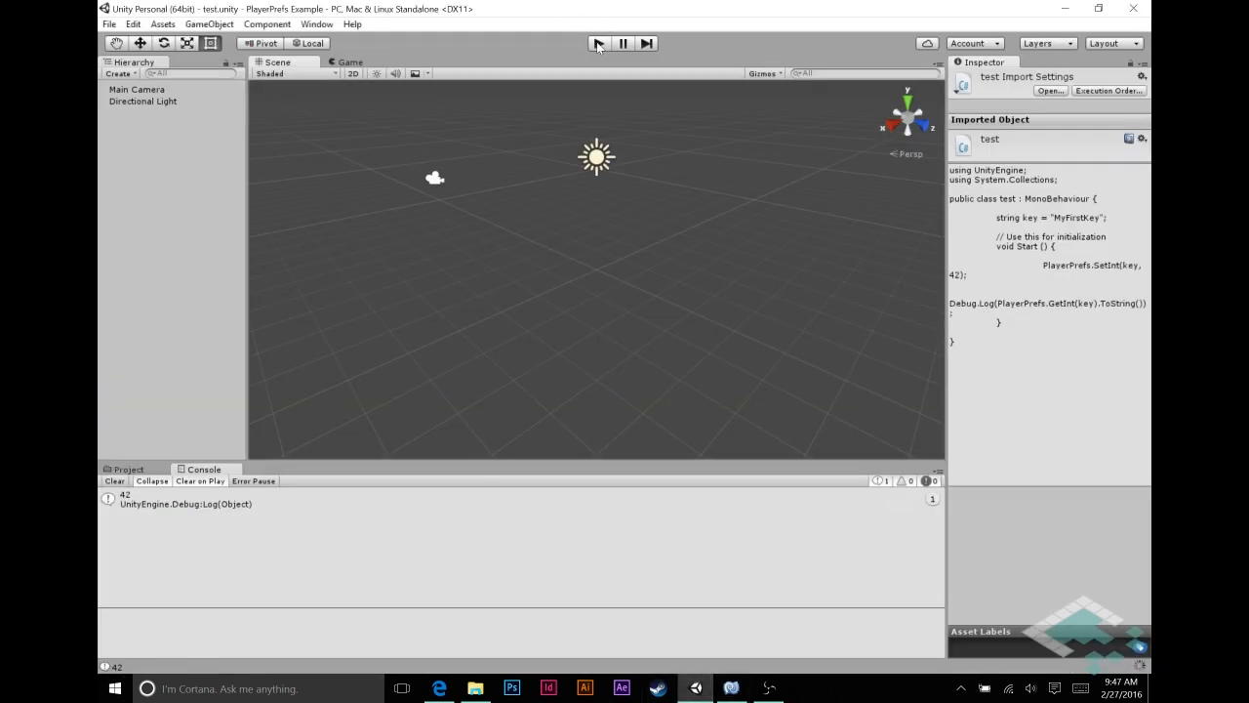
{"action": "left_click", "coordinate": [597, 43]}
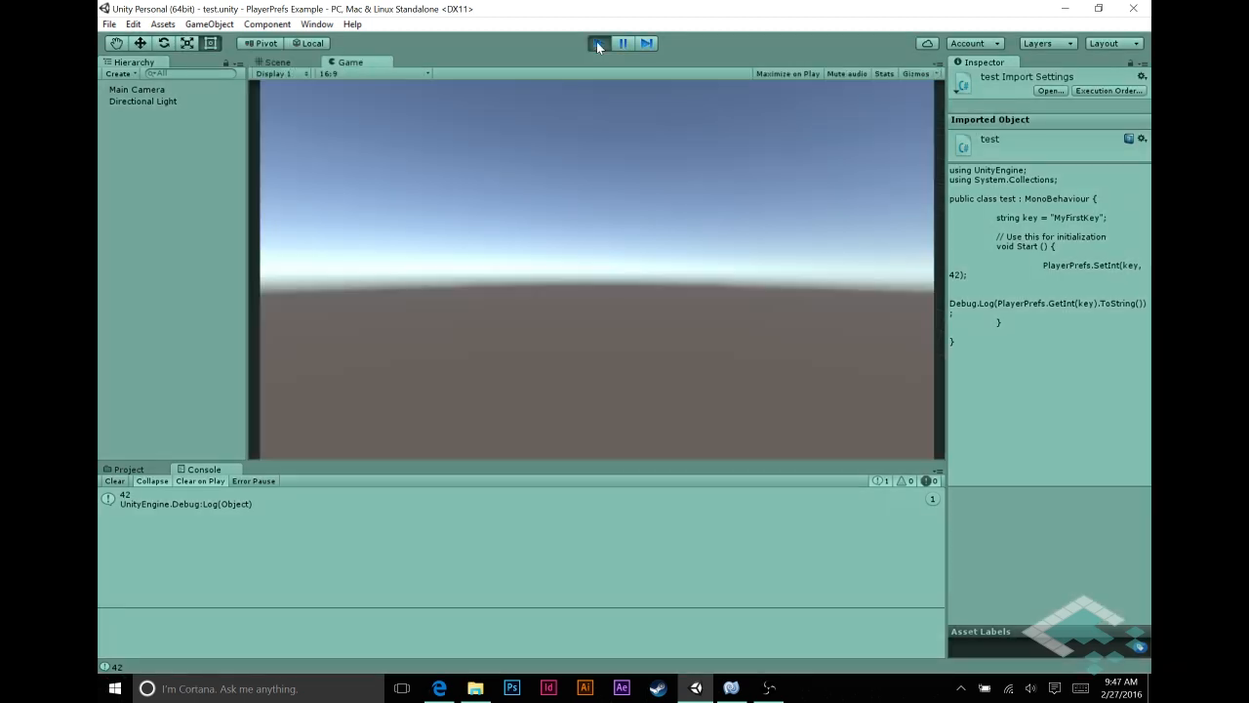
{"action": "left_click", "coordinate": [597, 43]}
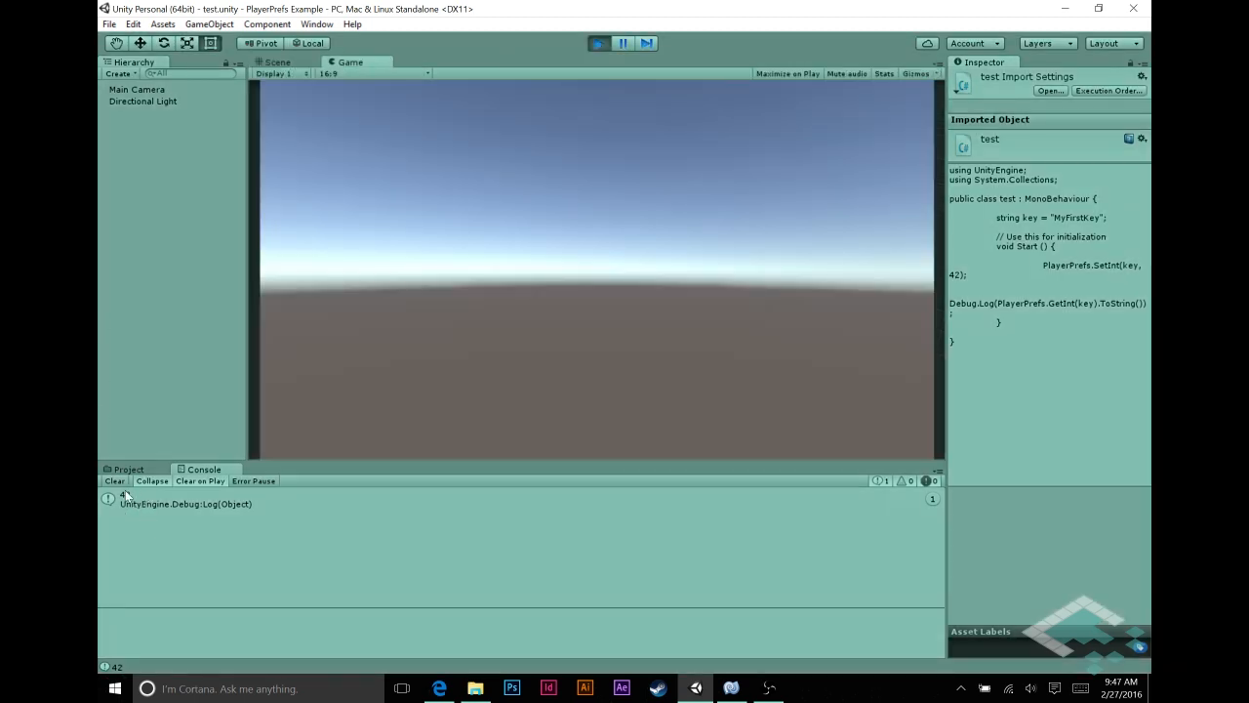
{"action": "left_click", "coordinate": [277, 61]}
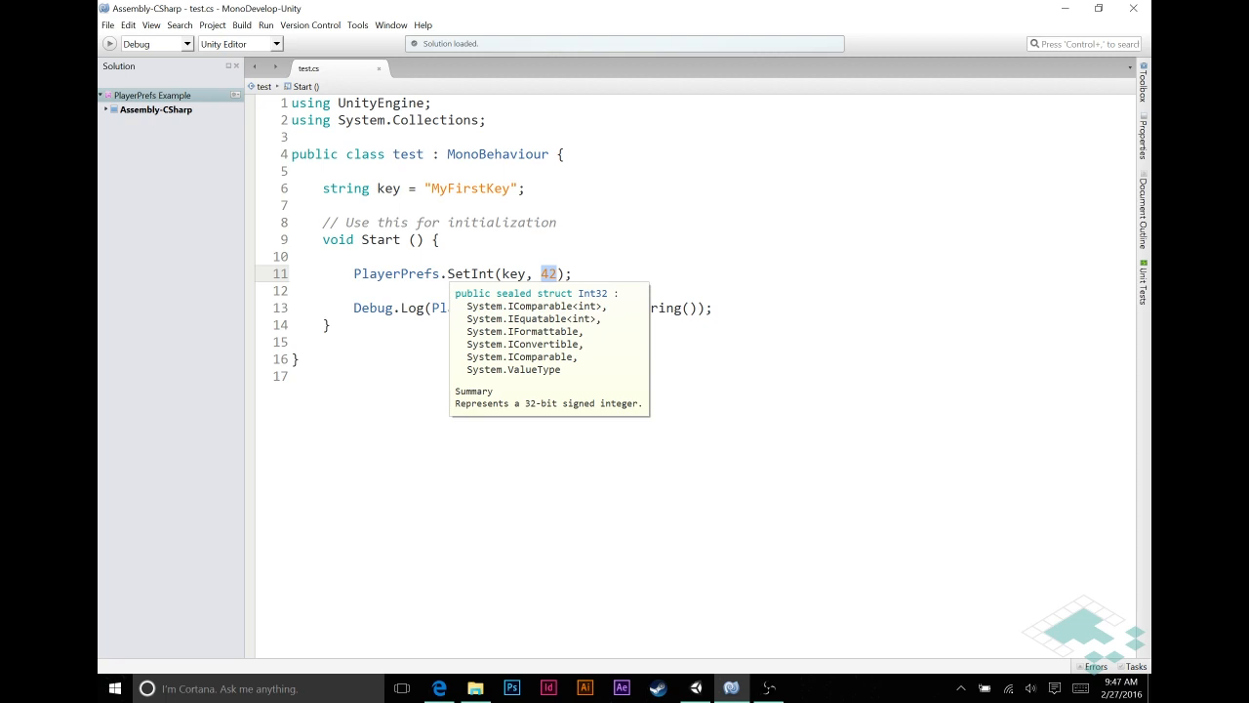
- Add a public int value; field and save value in SetInt instead of 42
{"action": "type", "text": "public int"}
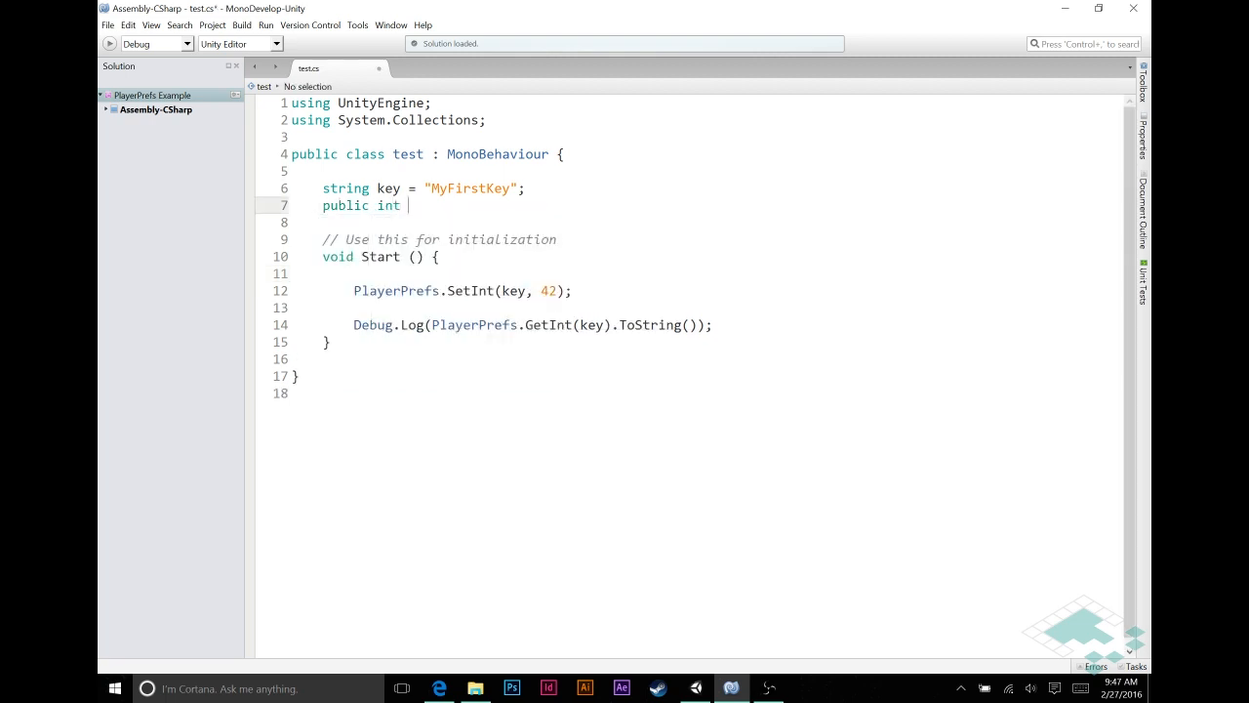
{"action": "type", "text": "value;"}
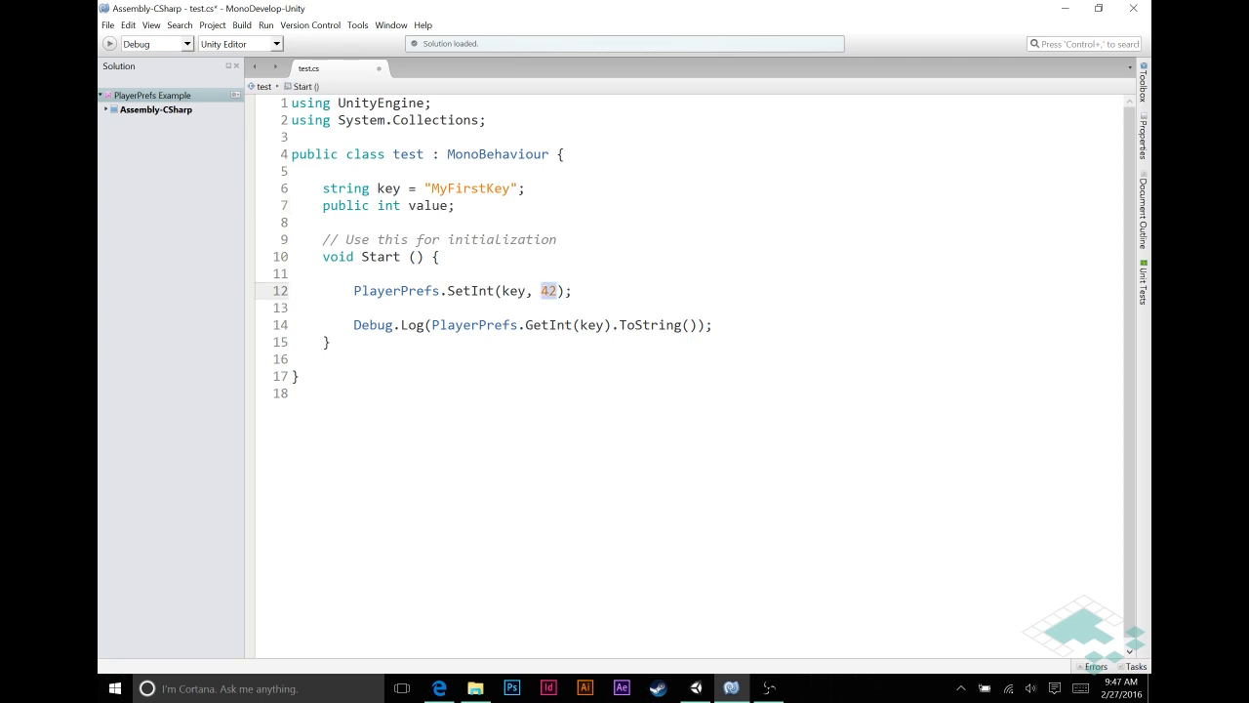
{"action": "type", "text": "value"}
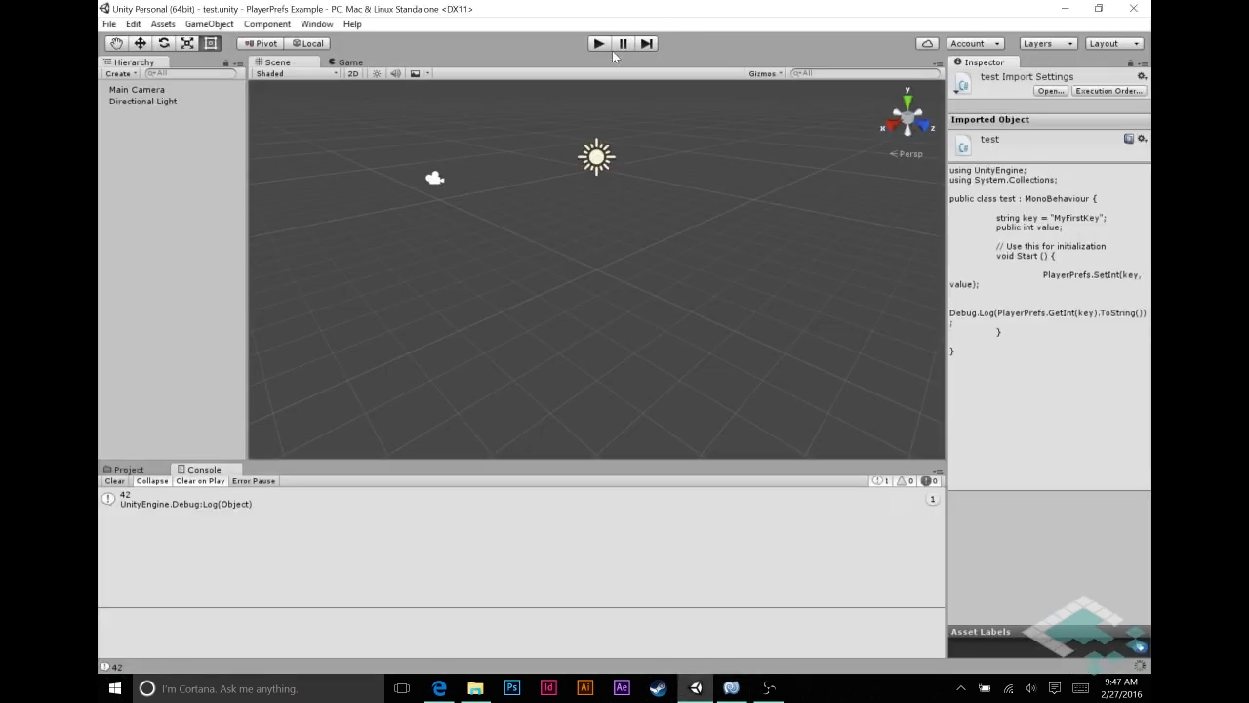
- Play once logging 0, set Test (Script) Value to 60 on Main Camera, and play again to log 60
{"action": "left_click", "coordinate": [597, 43]}
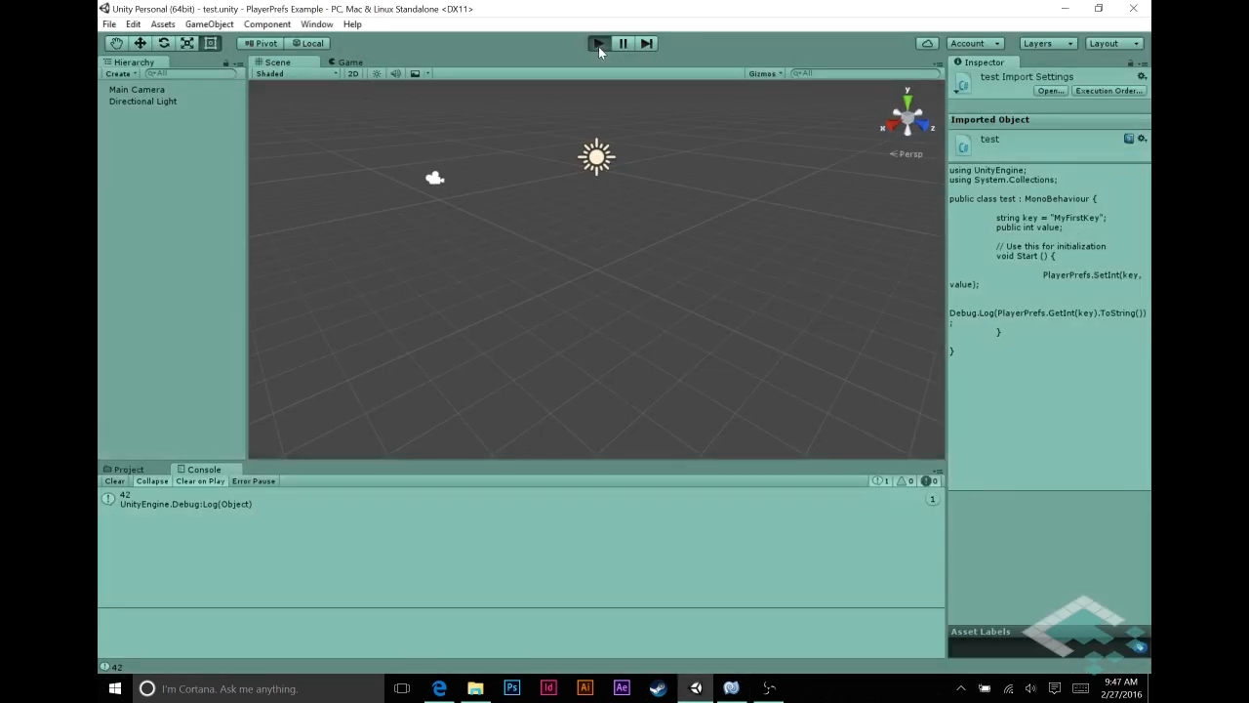
{"action": "left_click", "coordinate": [598, 43]}
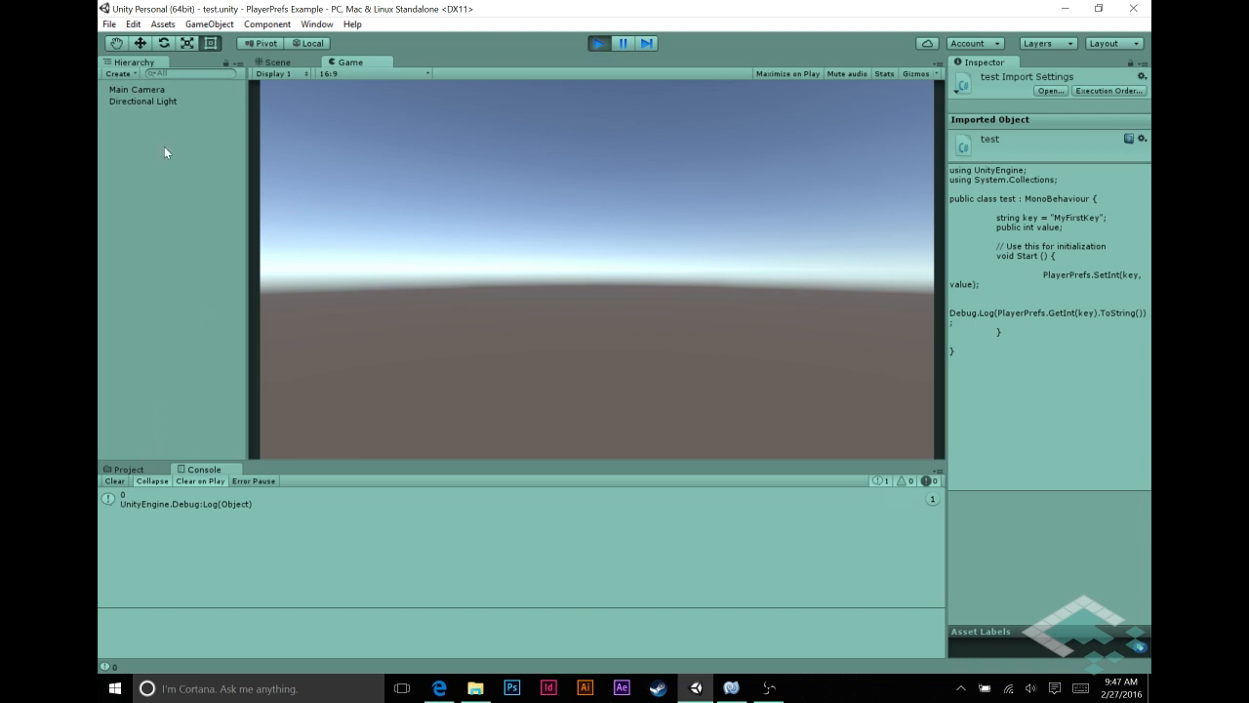
{"action": "left_click", "coordinate": [137, 89]}
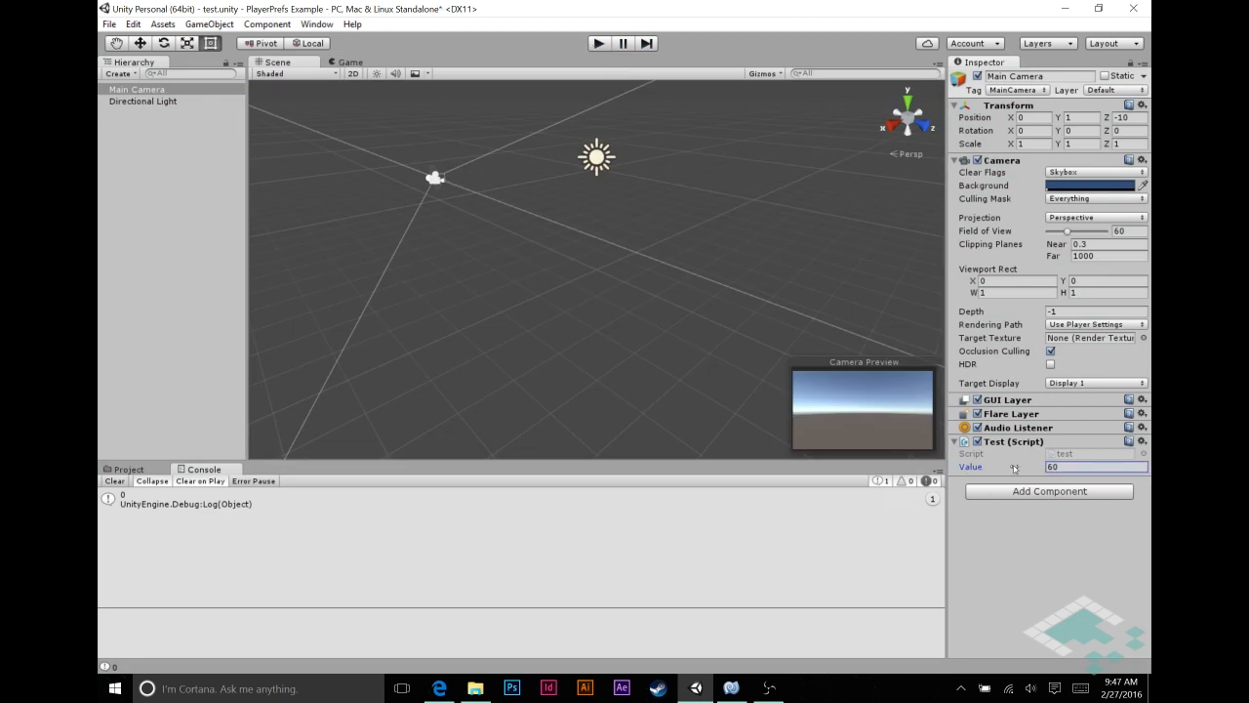
{"action": "left_click", "coordinate": [597, 43]}
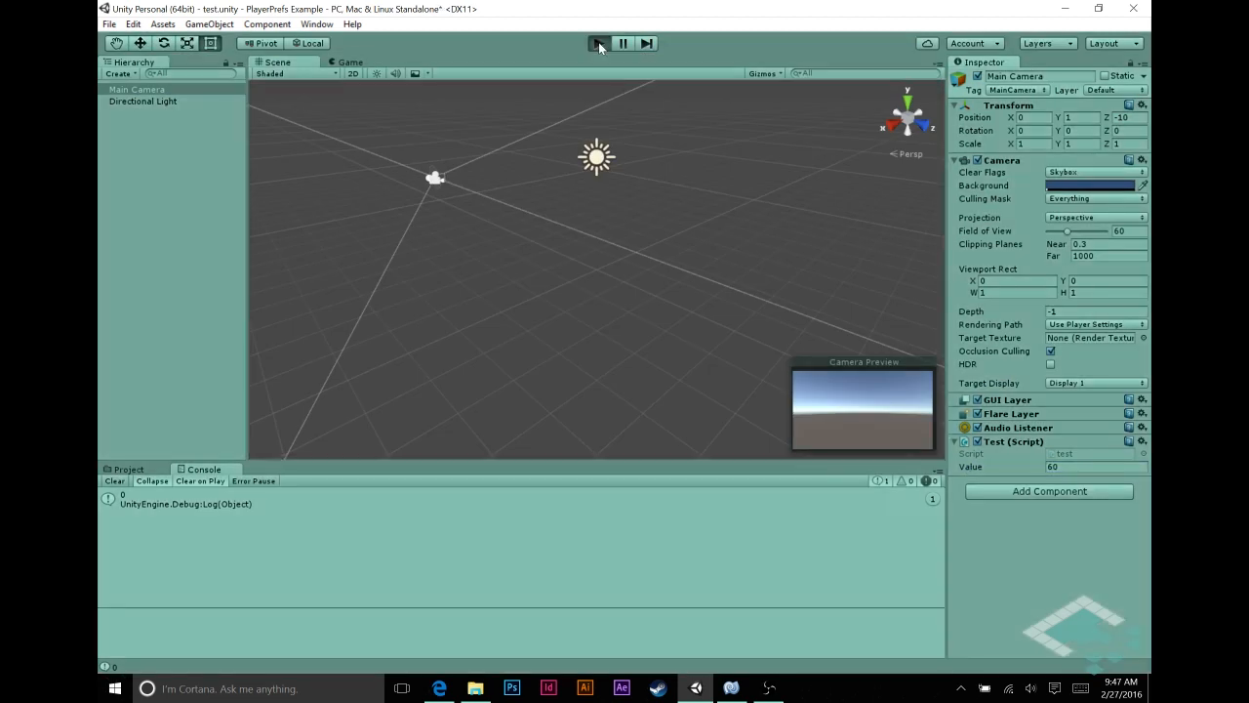
{"action": "left_click", "coordinate": [597, 43]}
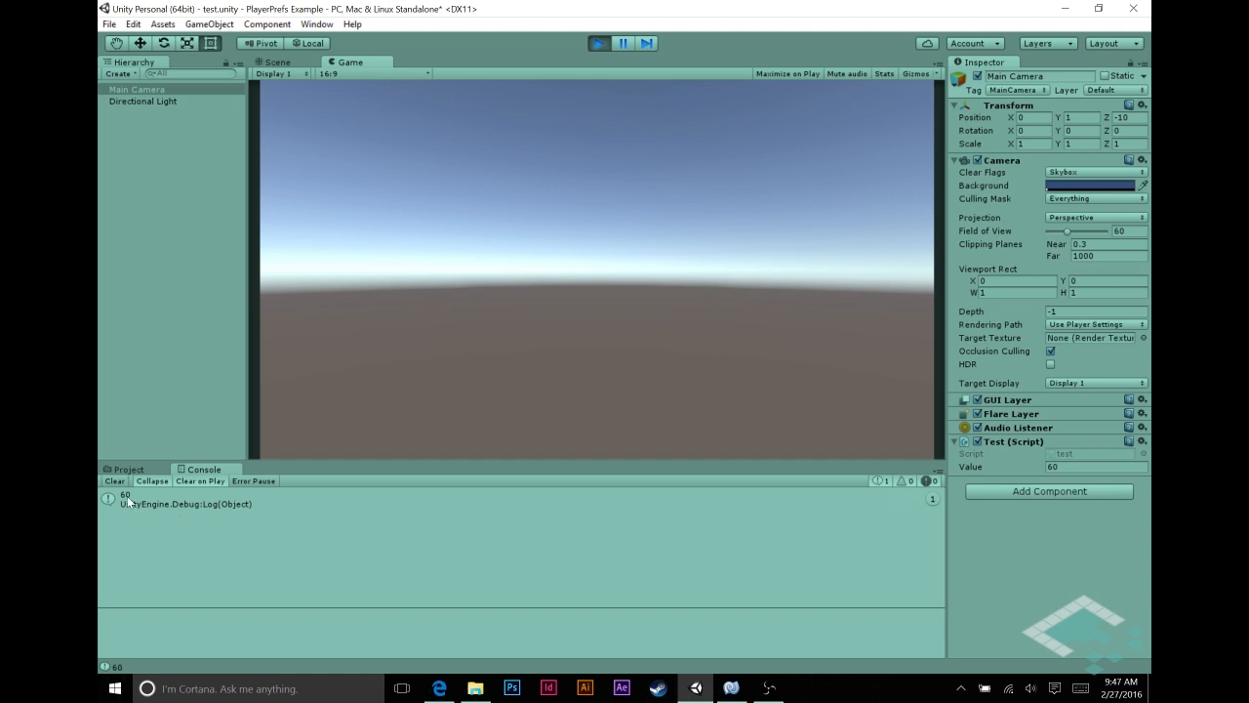